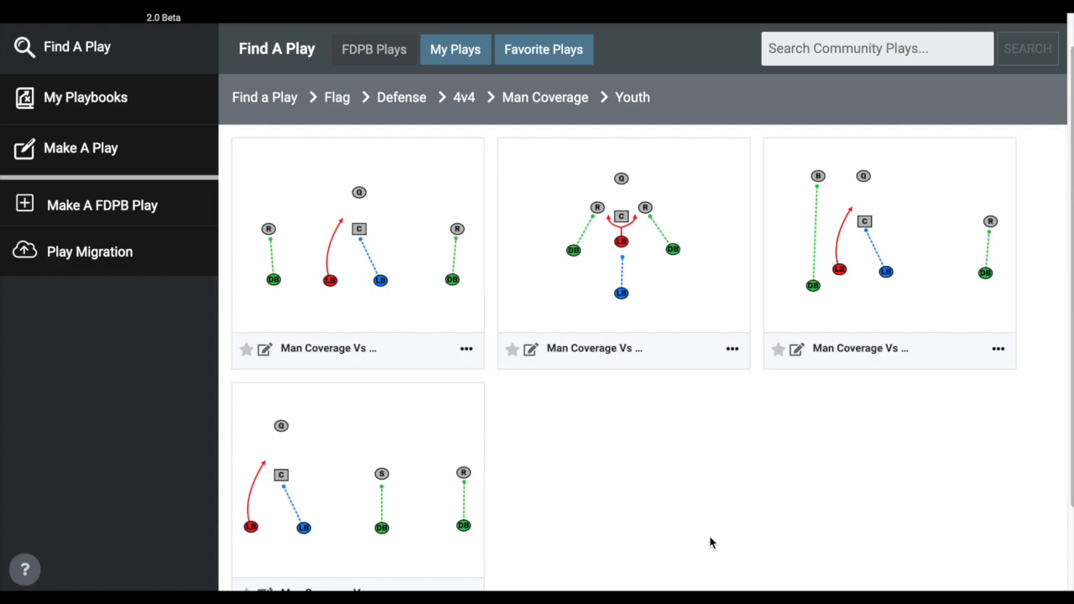
mouse_move(694, 520)
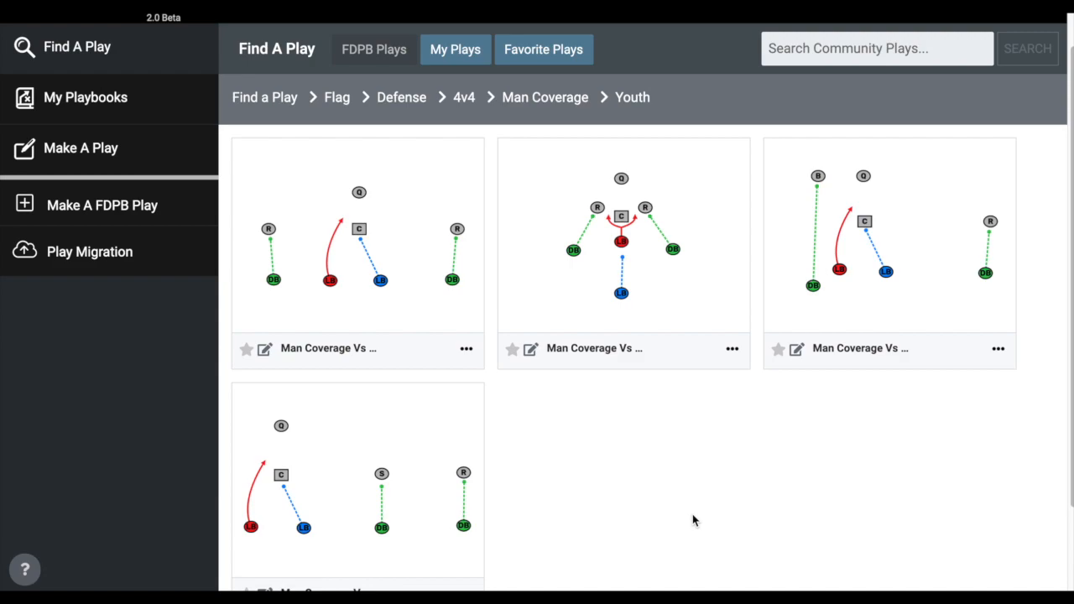
mouse_move(716, 487)
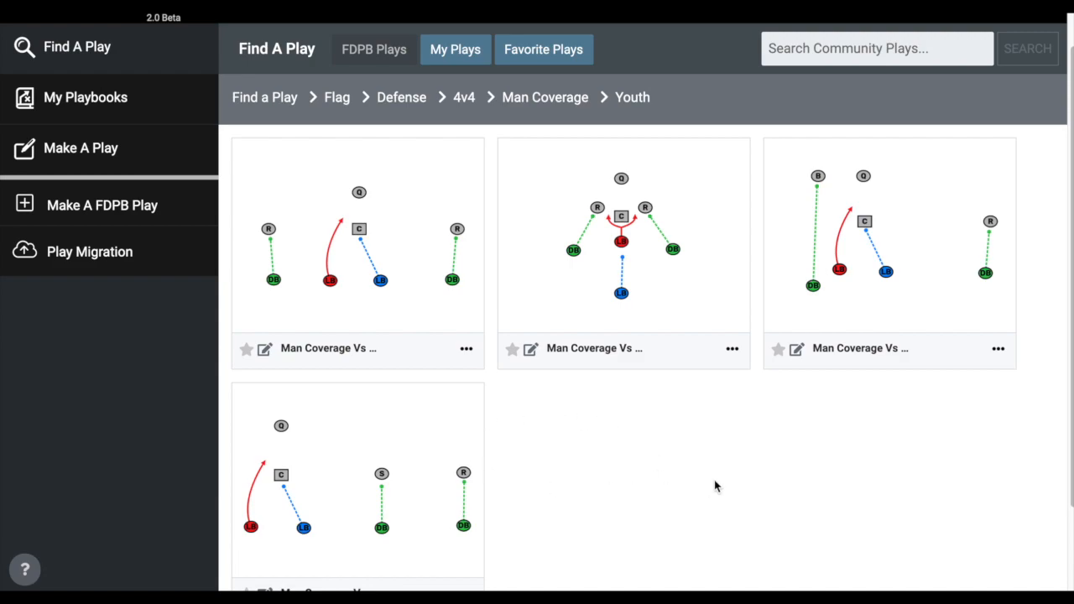
mouse_move(754, 530)
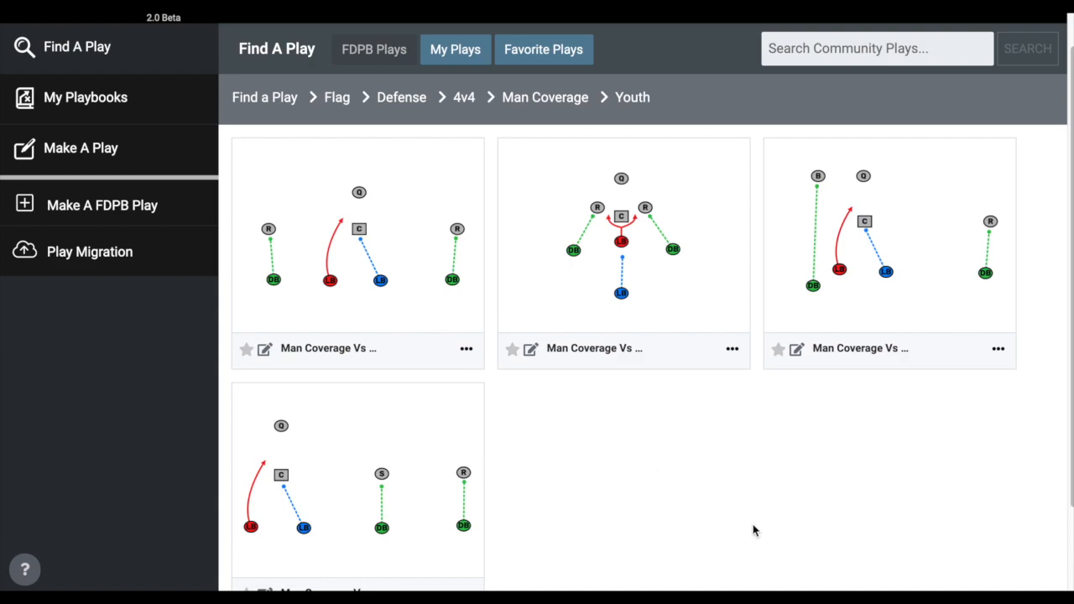
mouse_move(587, 495)
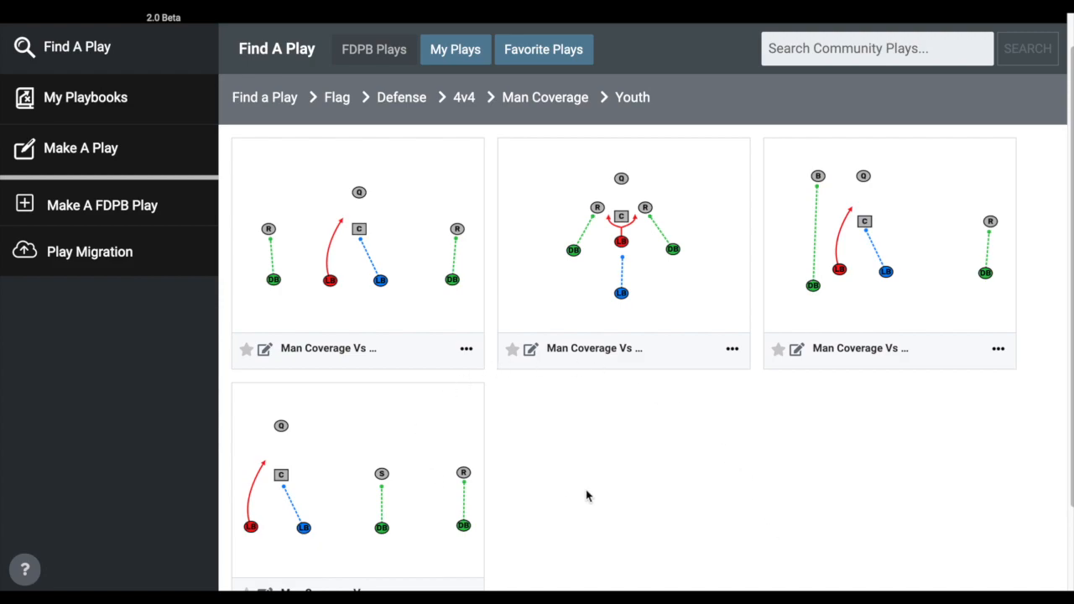
mouse_move(423, 256)
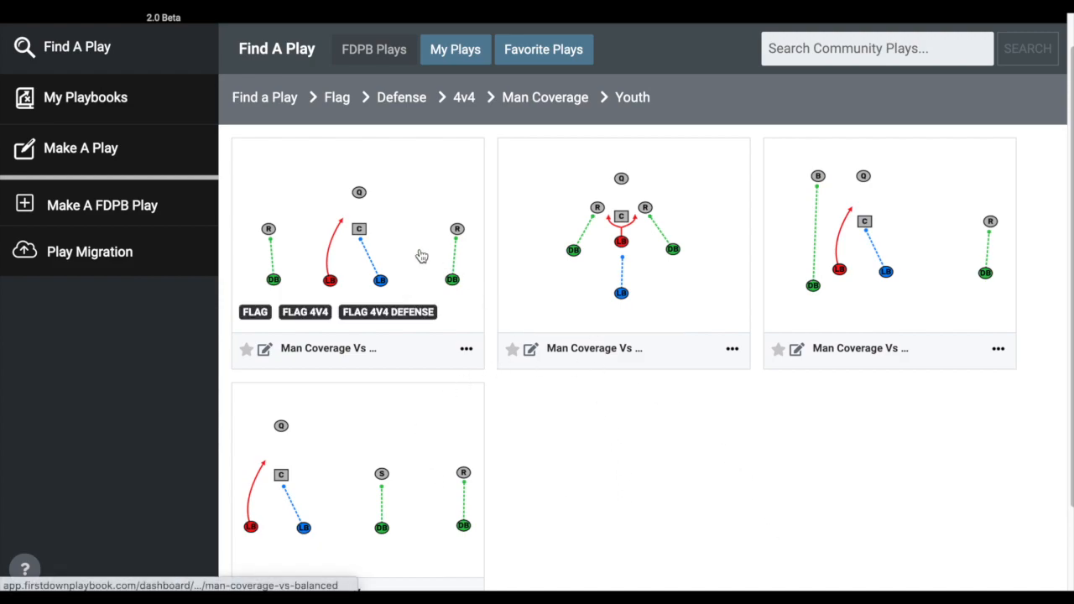
mouse_move(456, 262)
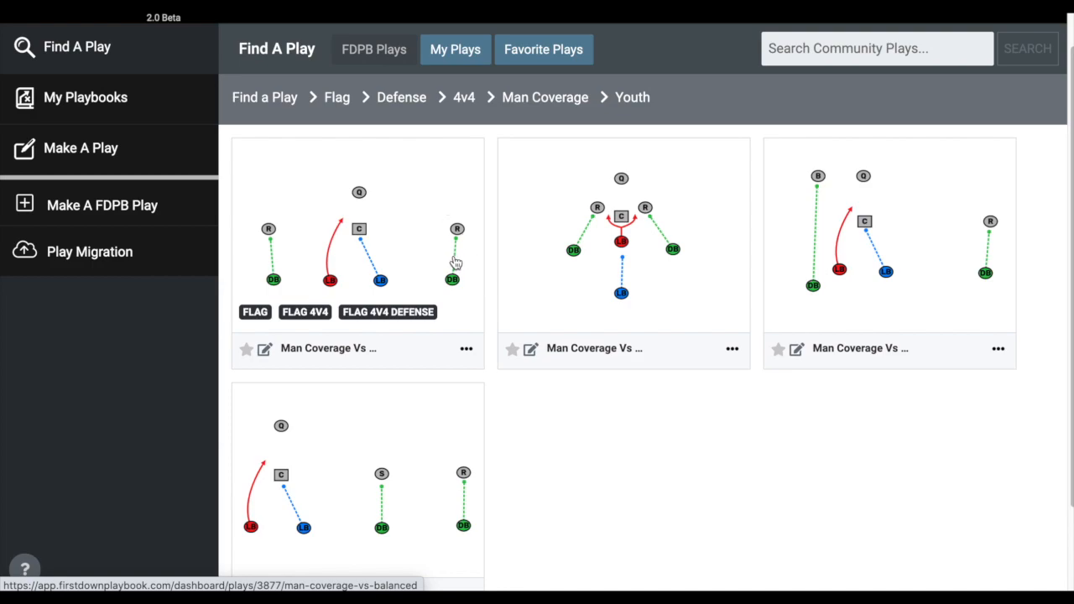
mouse_move(731, 419)
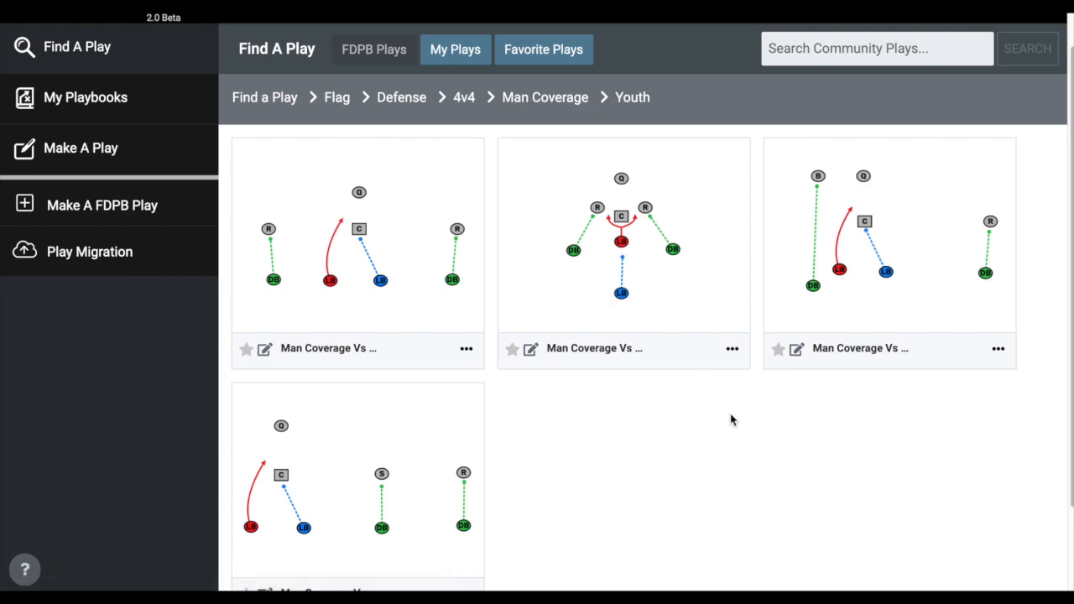
mouse_move(740, 402)
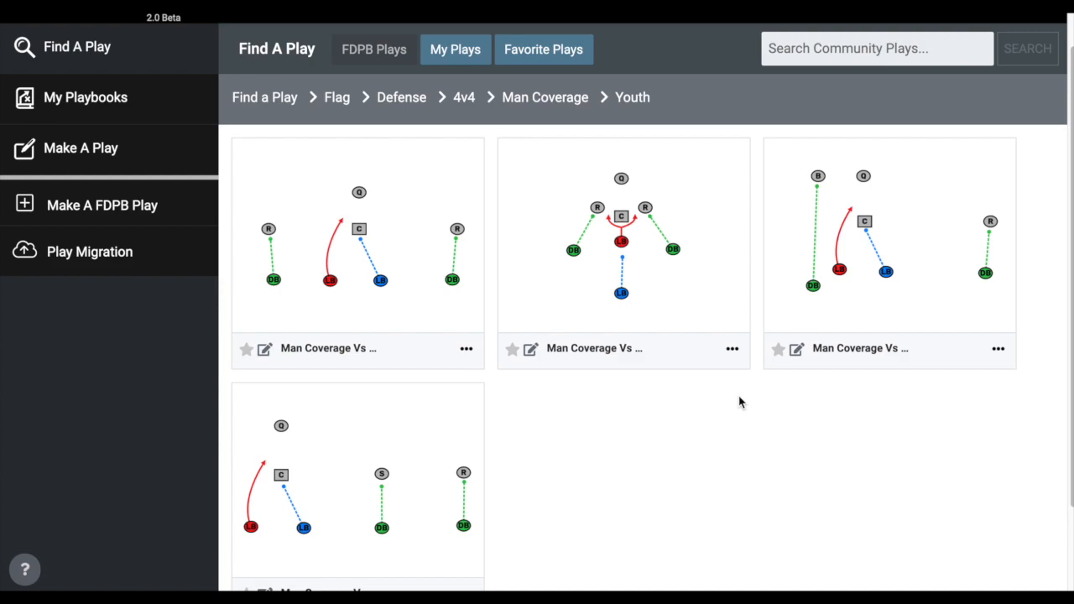
mouse_move(736, 409)
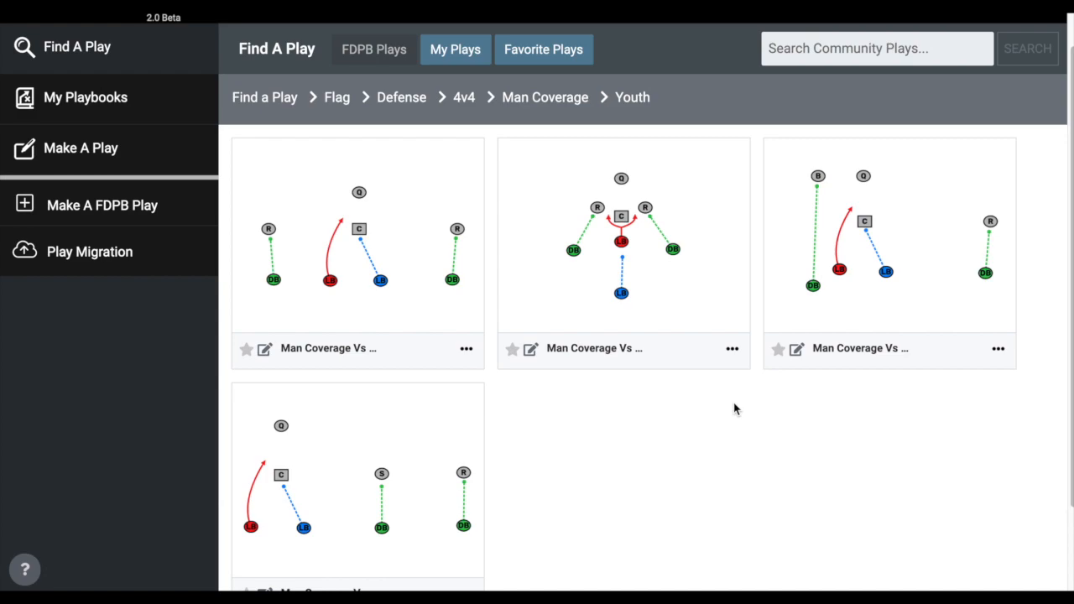
mouse_move(733, 417)
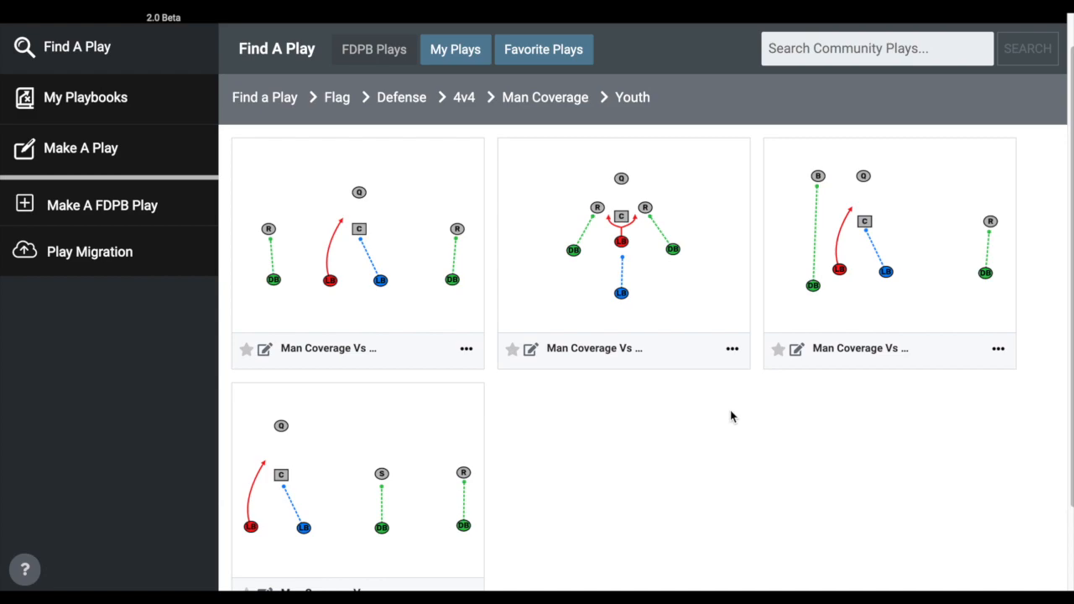
mouse_move(725, 443)
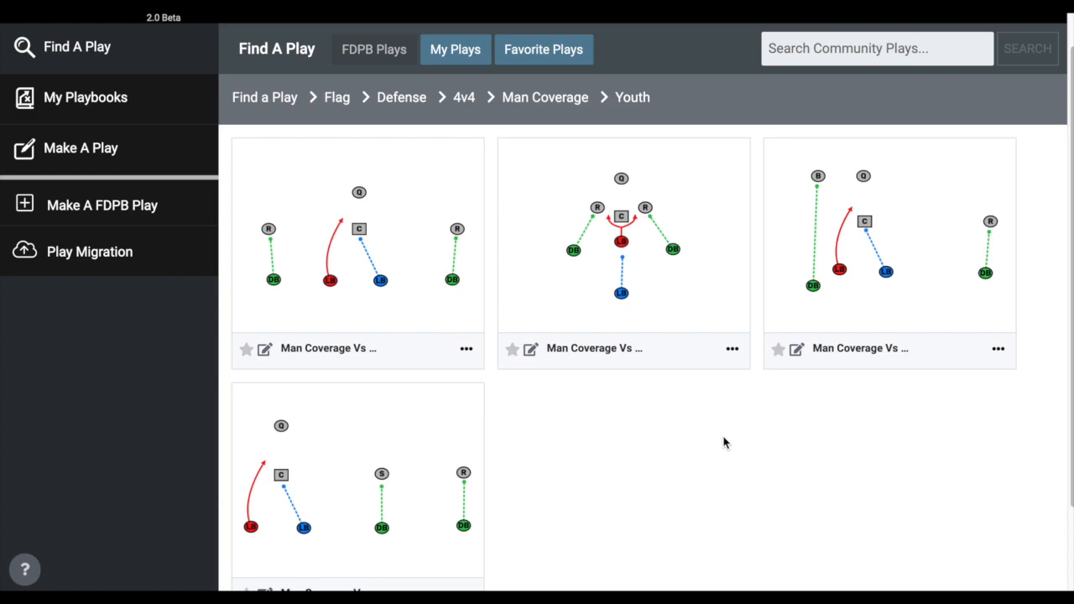
mouse_move(628, 531)
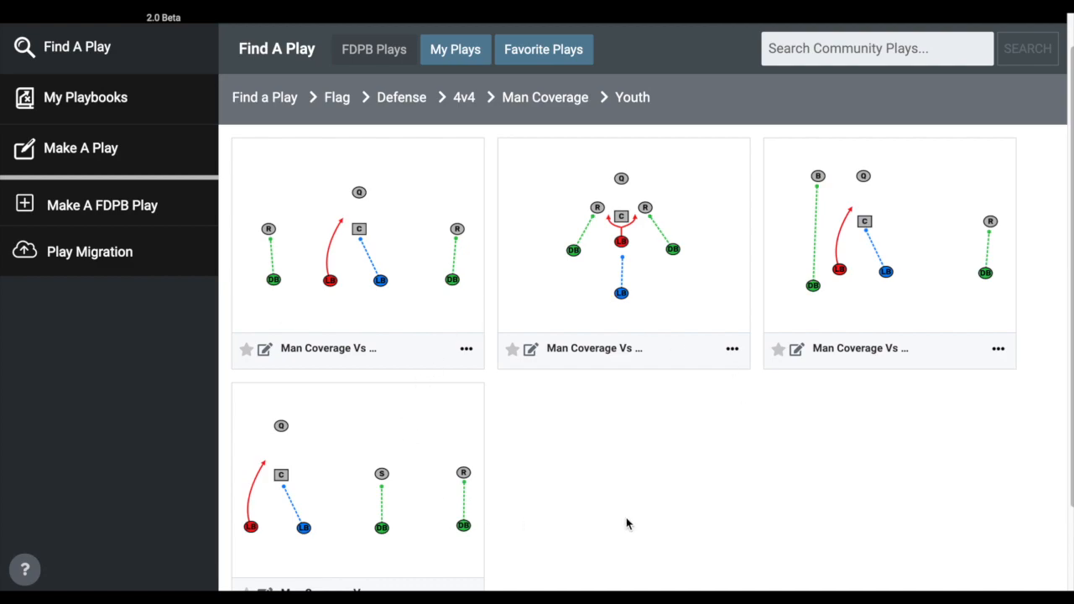
mouse_move(483, 326)
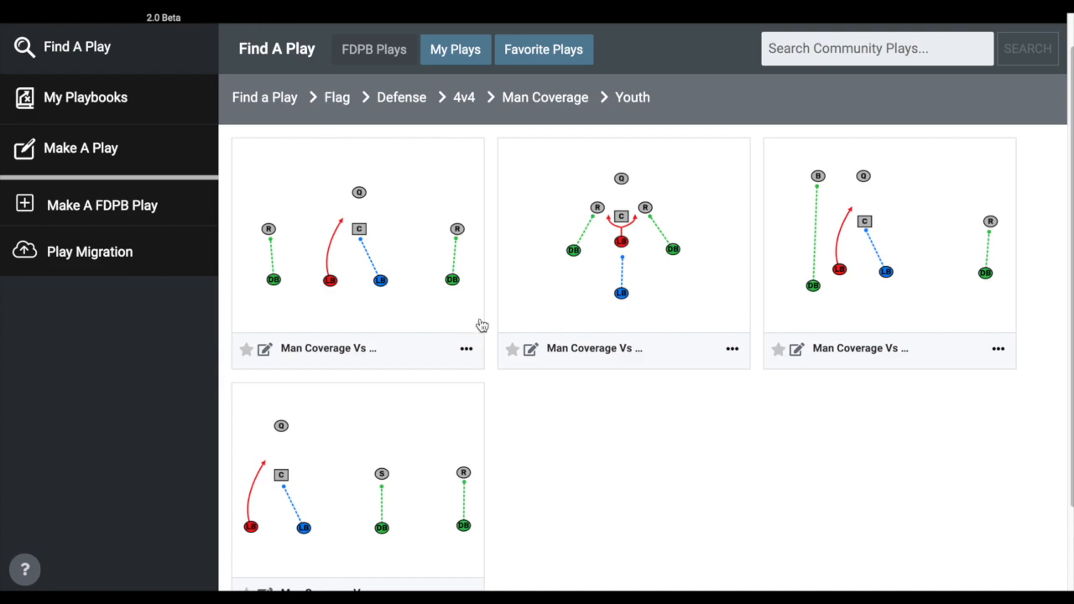
mouse_move(714, 453)
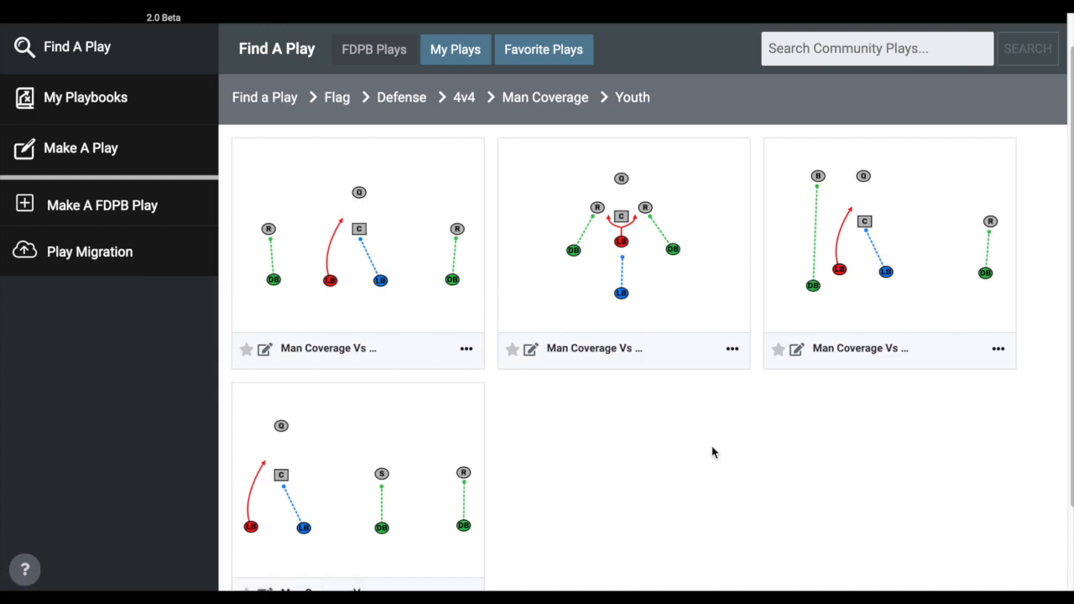
mouse_move(680, 550)
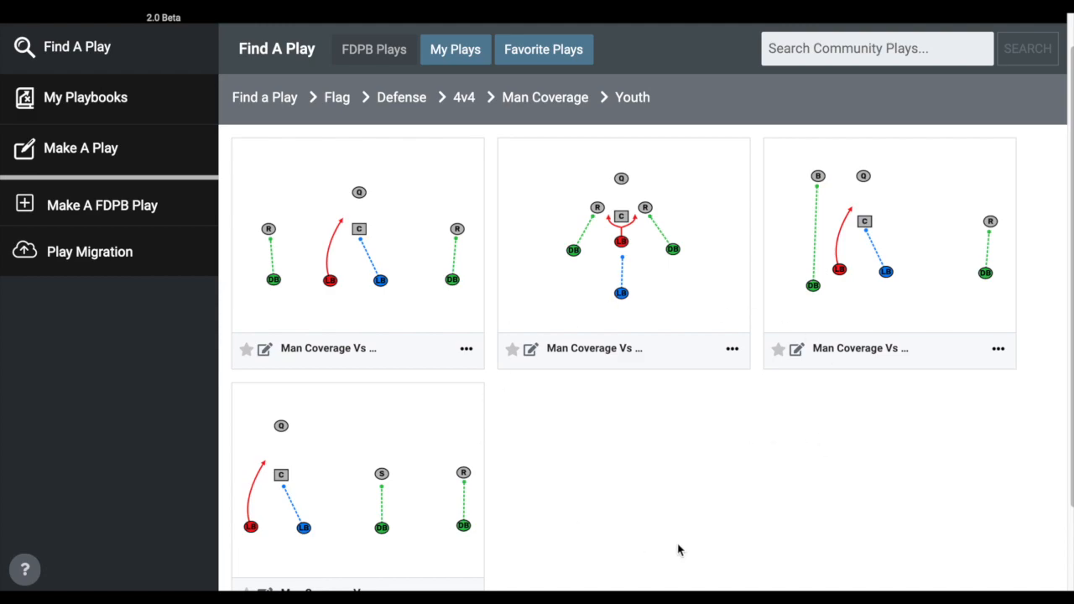
mouse_move(736, 466)
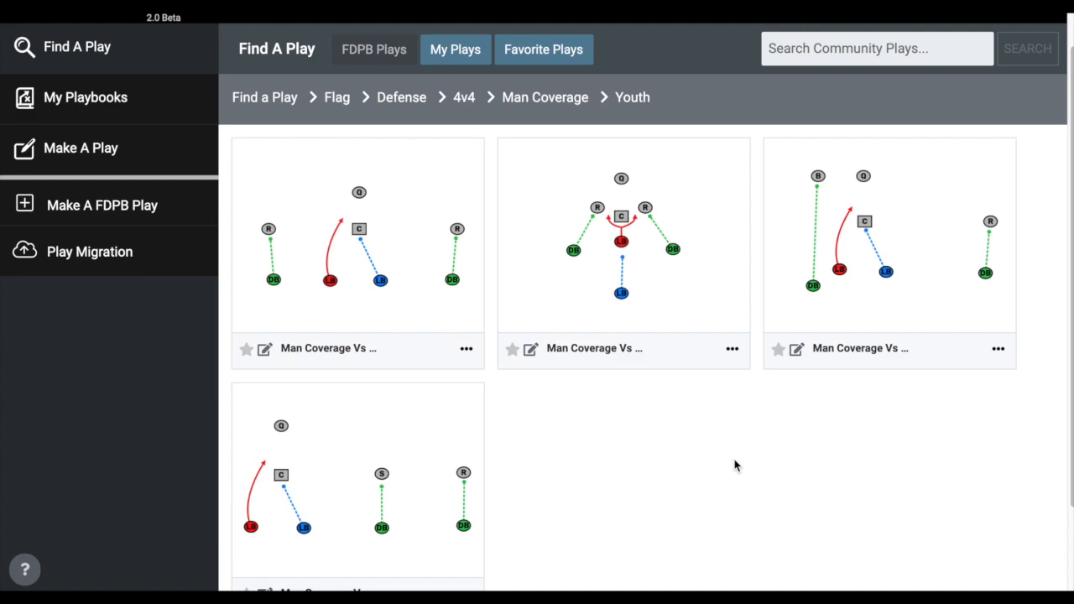
mouse_move(789, 483)
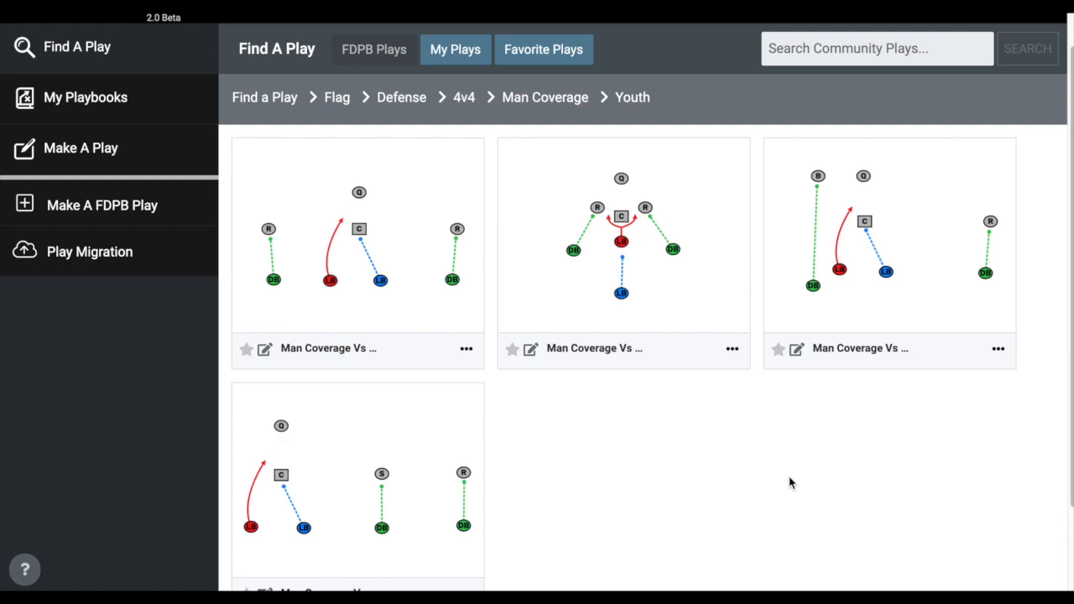
mouse_move(739, 479)
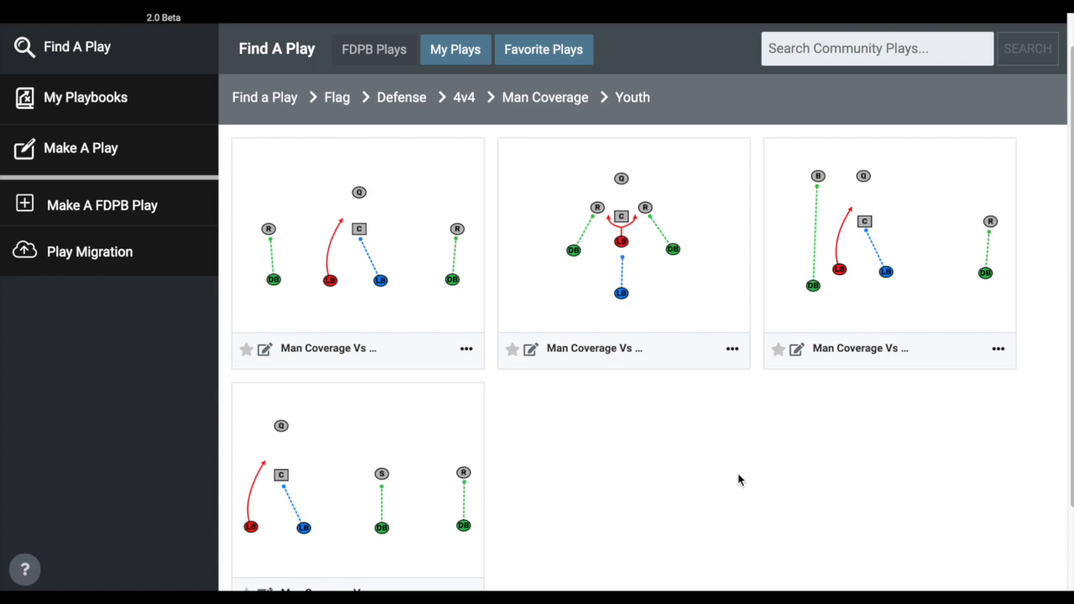
mouse_move(621, 298)
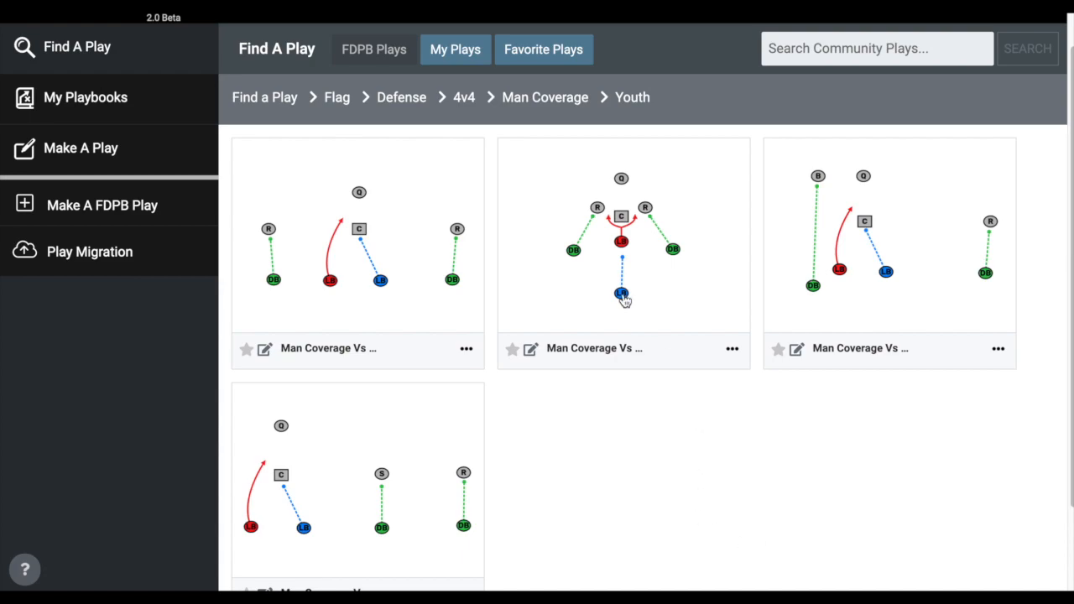
mouse_move(617, 423)
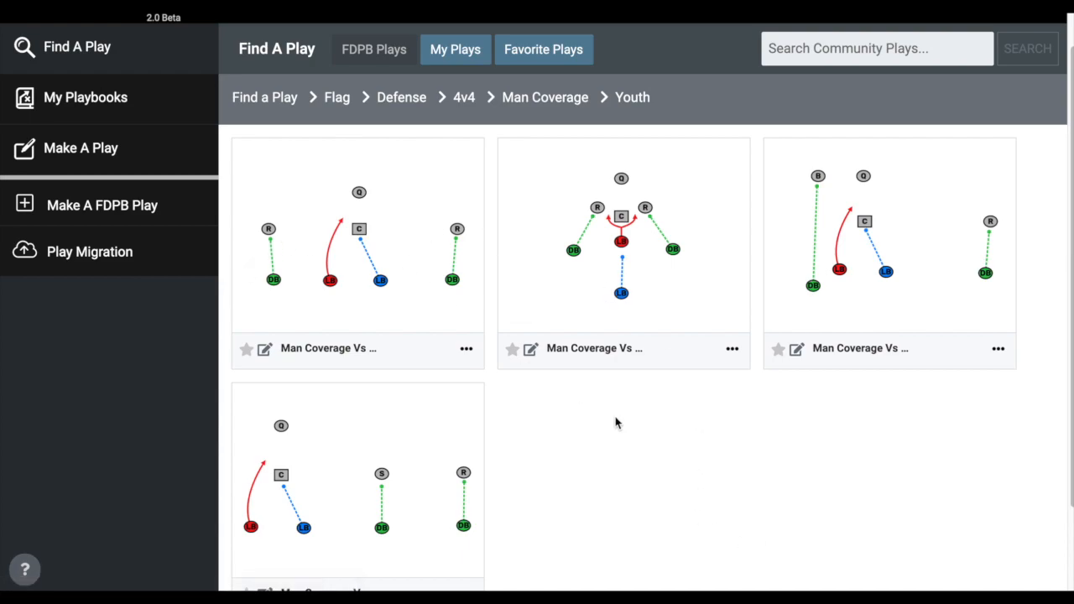
mouse_move(348, 200)
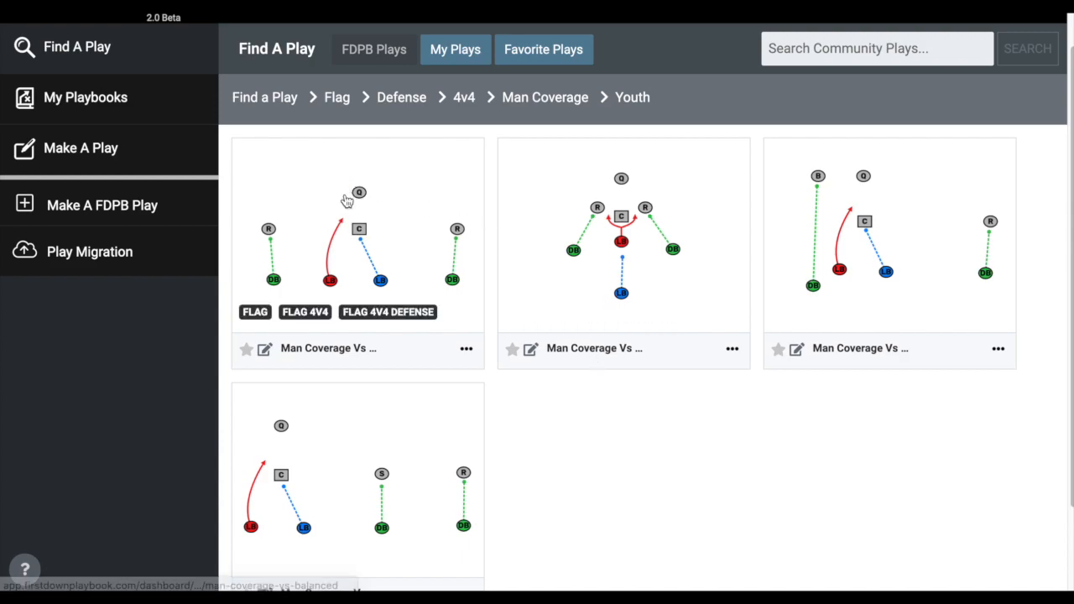
mouse_move(615, 446)
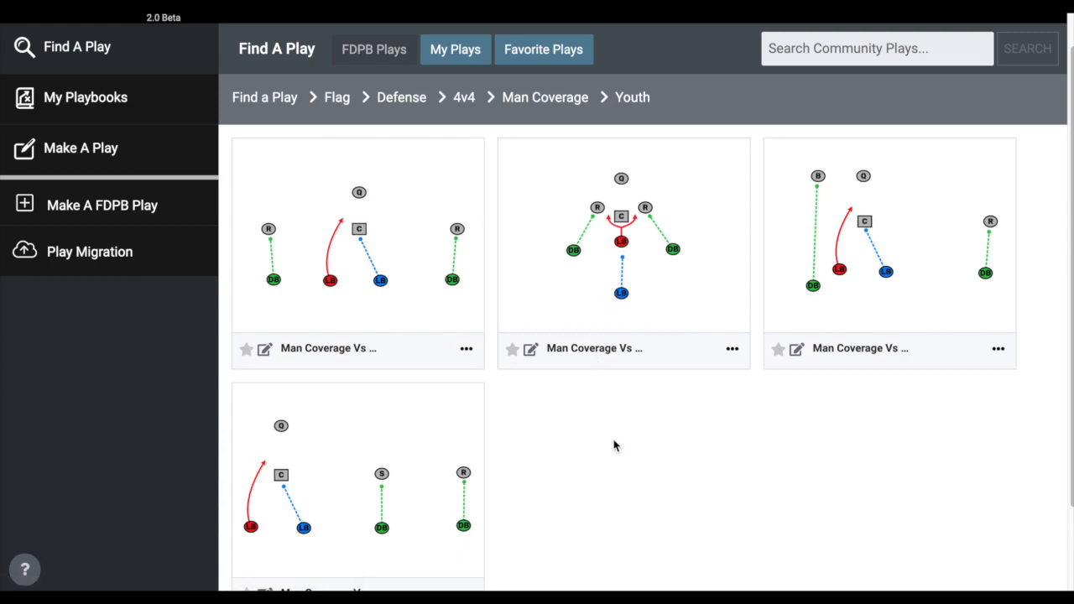
mouse_move(476, 285)
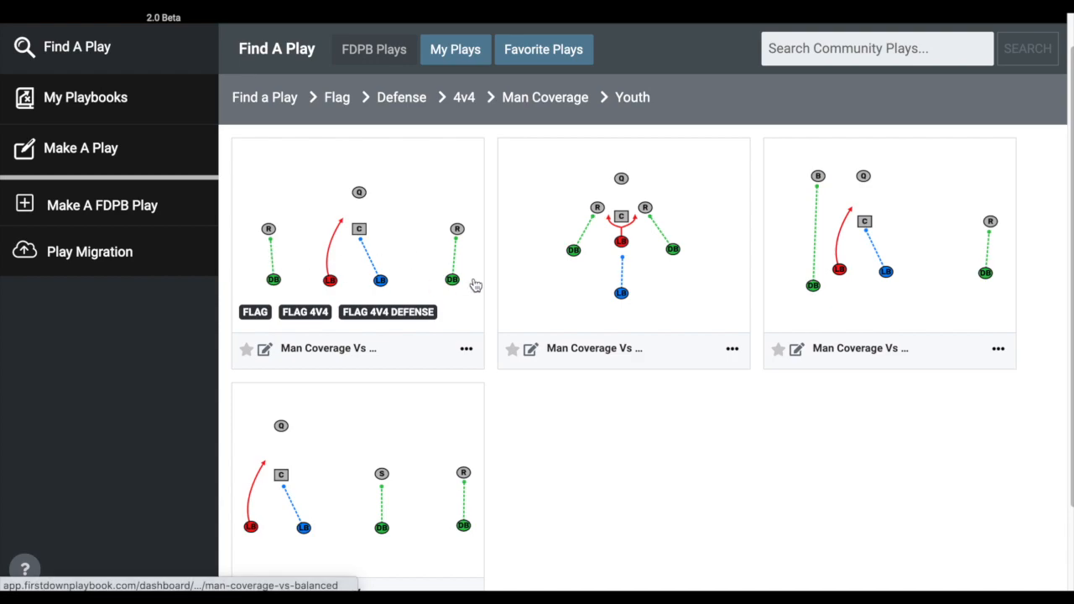
mouse_move(463, 311)
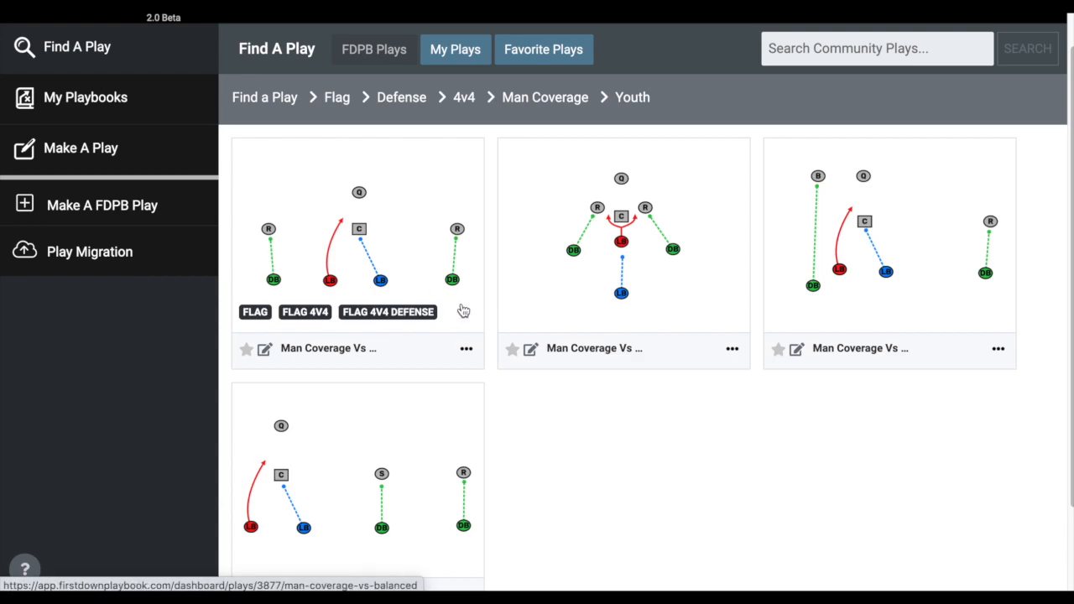
mouse_move(643, 470)
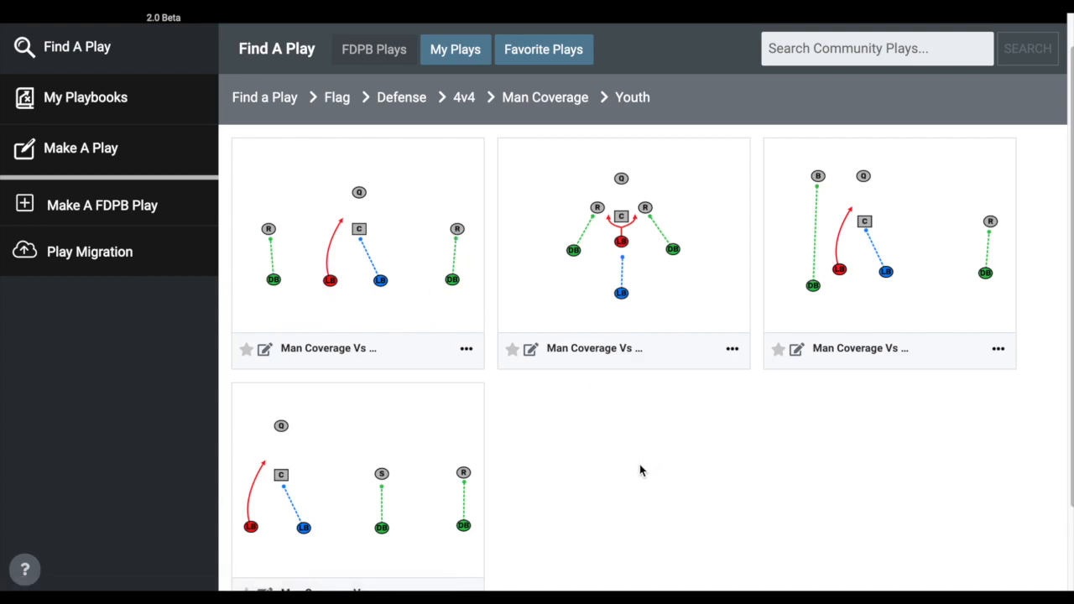
mouse_move(454, 262)
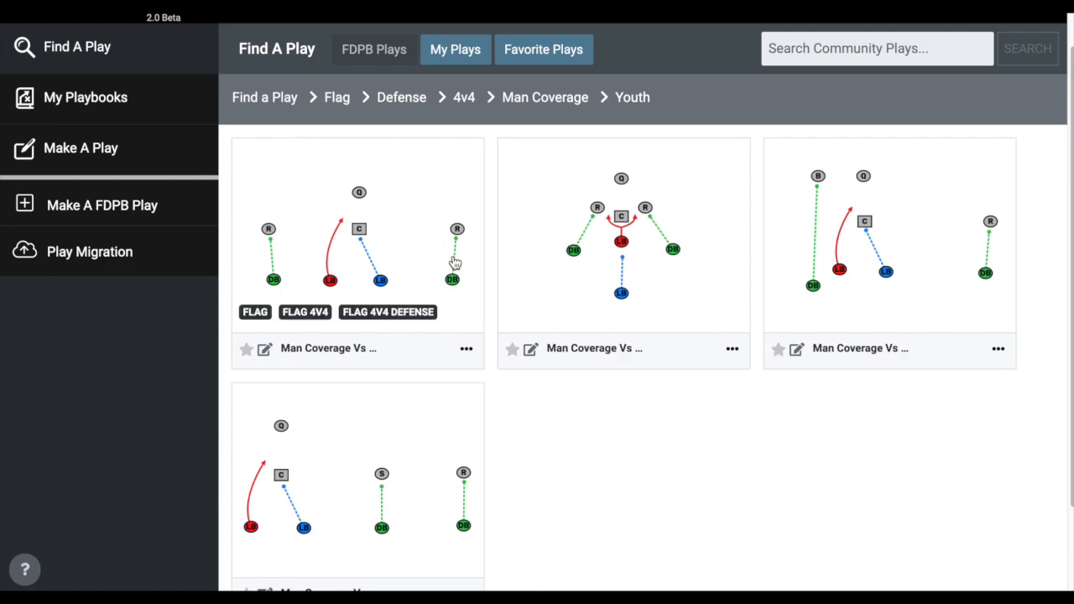
mouse_move(392, 291)
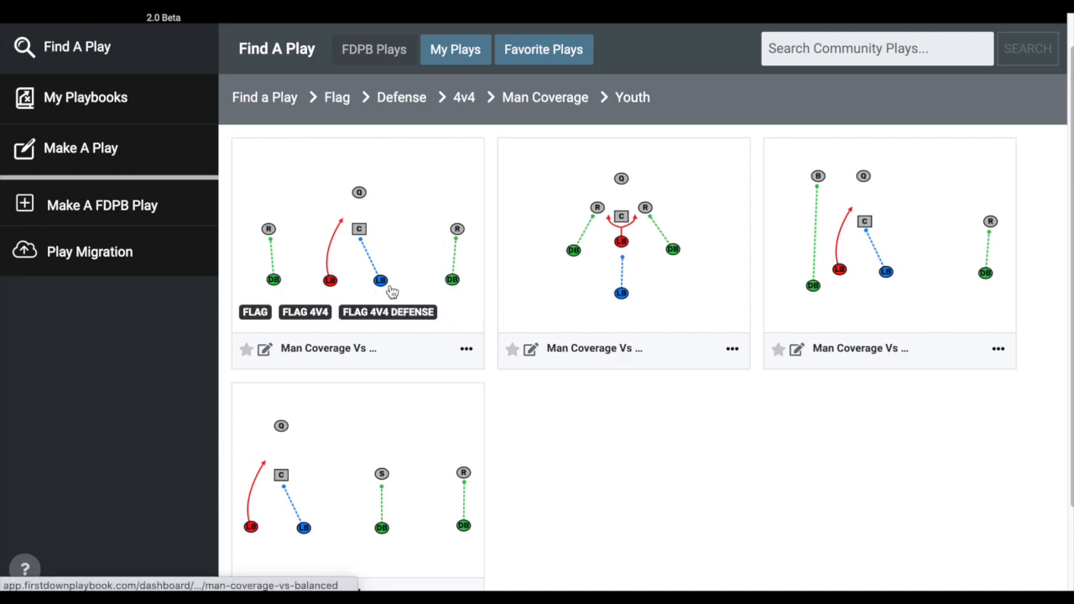
mouse_move(365, 294)
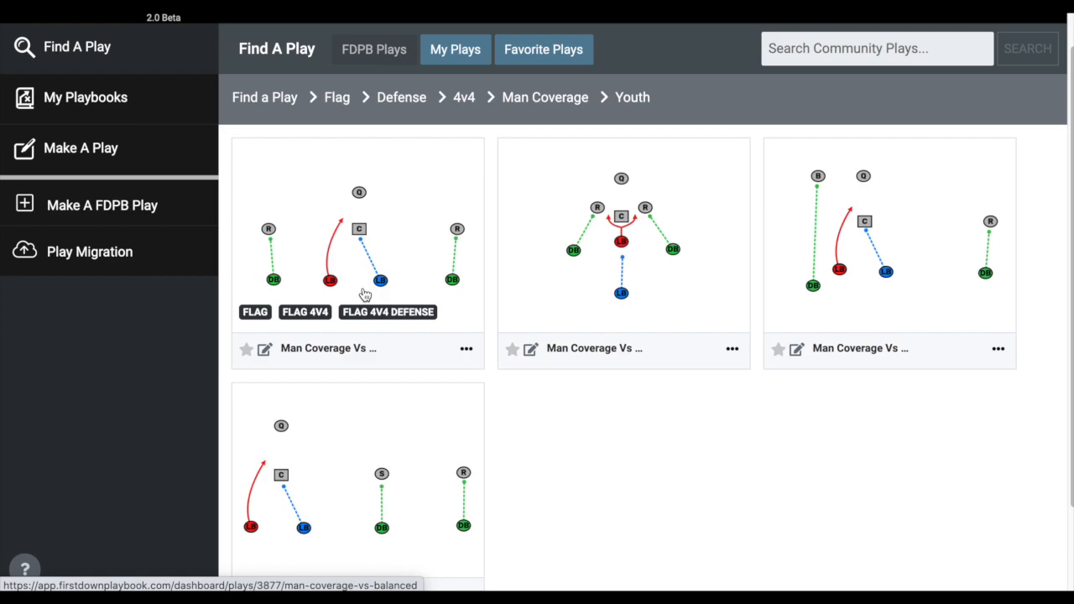
mouse_move(369, 232)
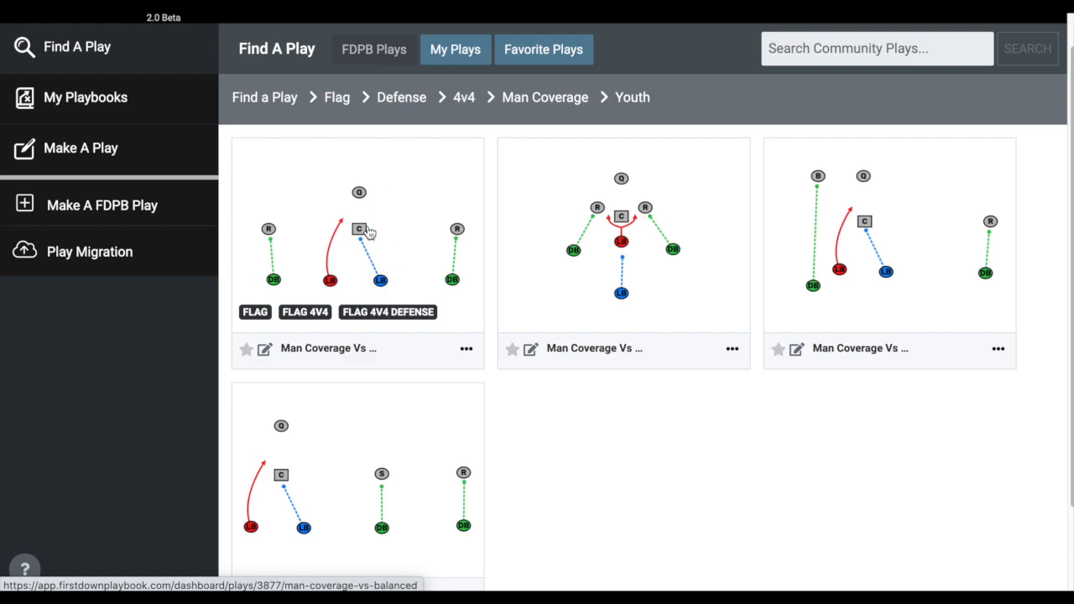
mouse_move(396, 198)
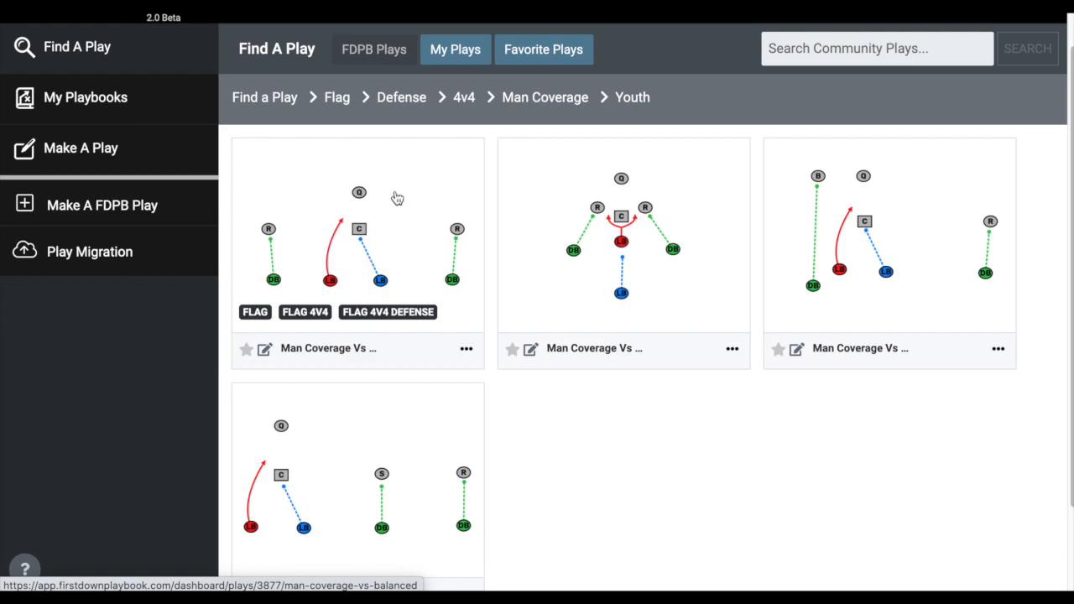
mouse_move(359, 247)
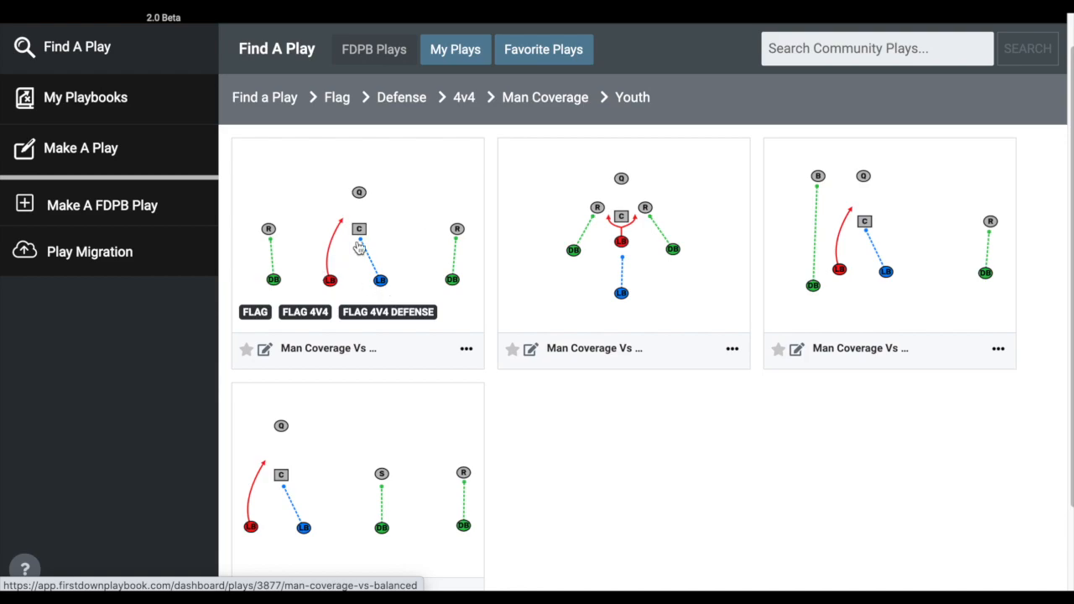
mouse_move(346, 214)
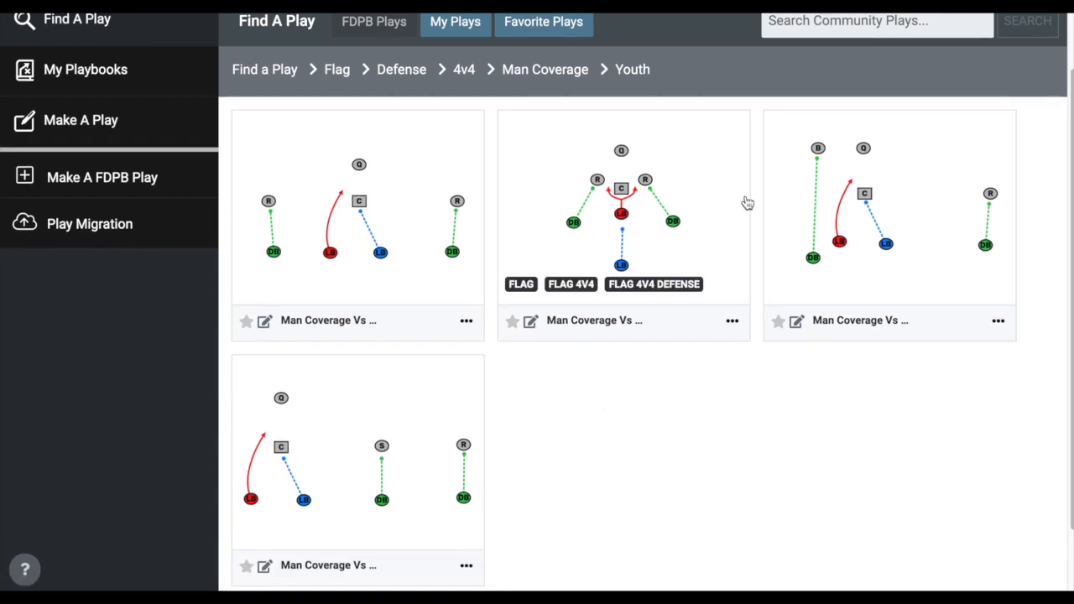
mouse_move(826, 436)
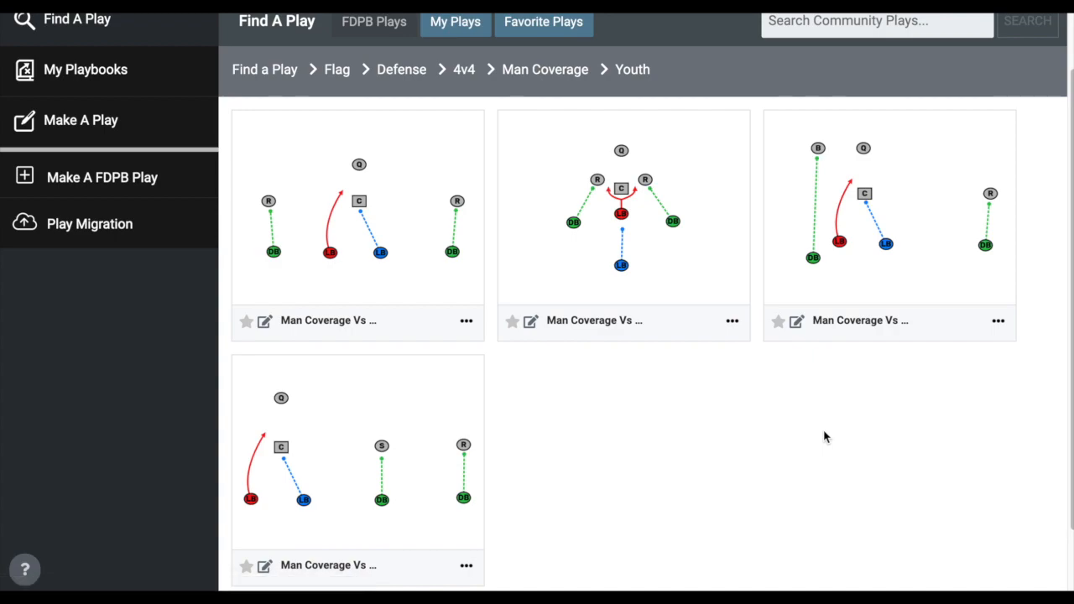
mouse_move(910, 476)
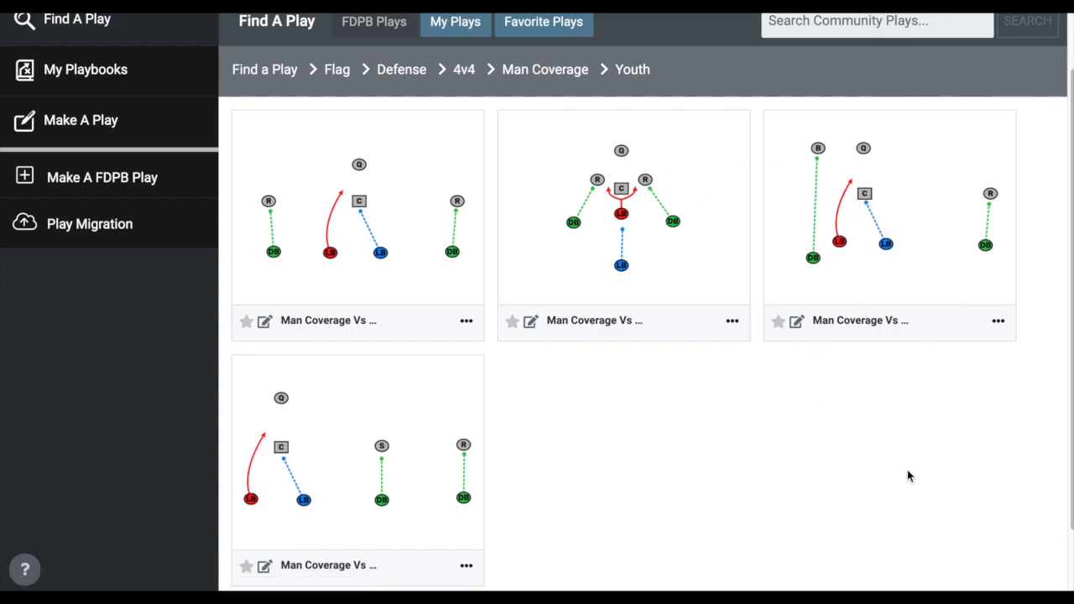
mouse_move(937, 203)
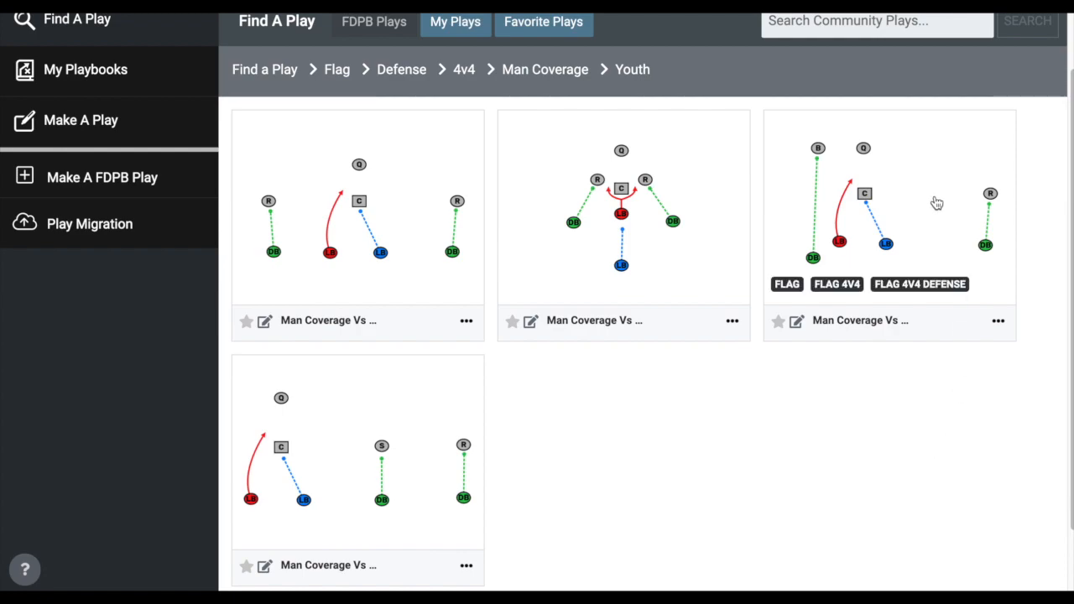
mouse_move(842, 145)
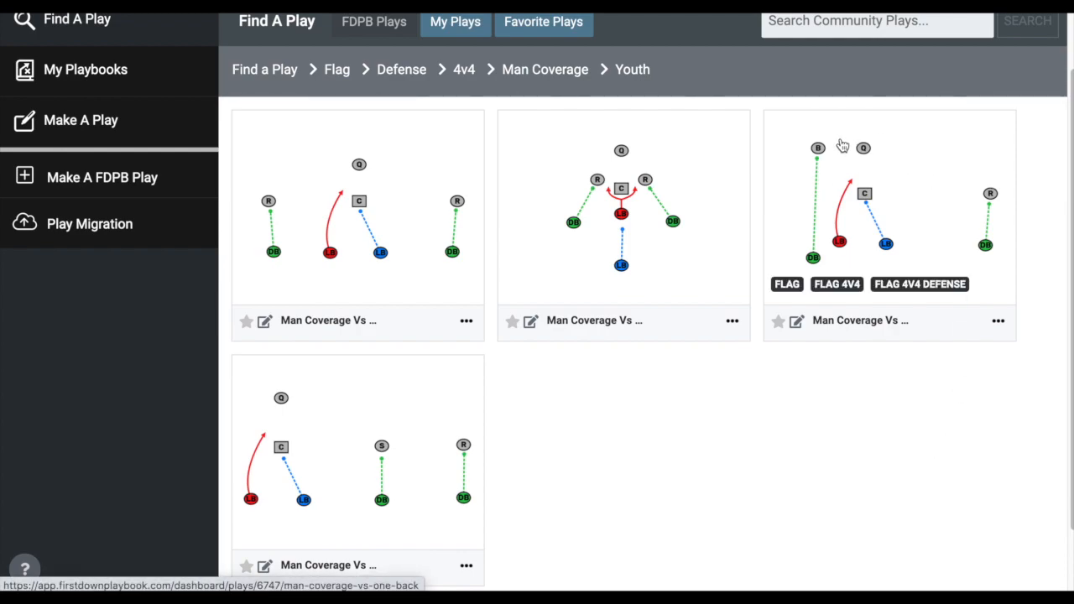
mouse_move(789, 451)
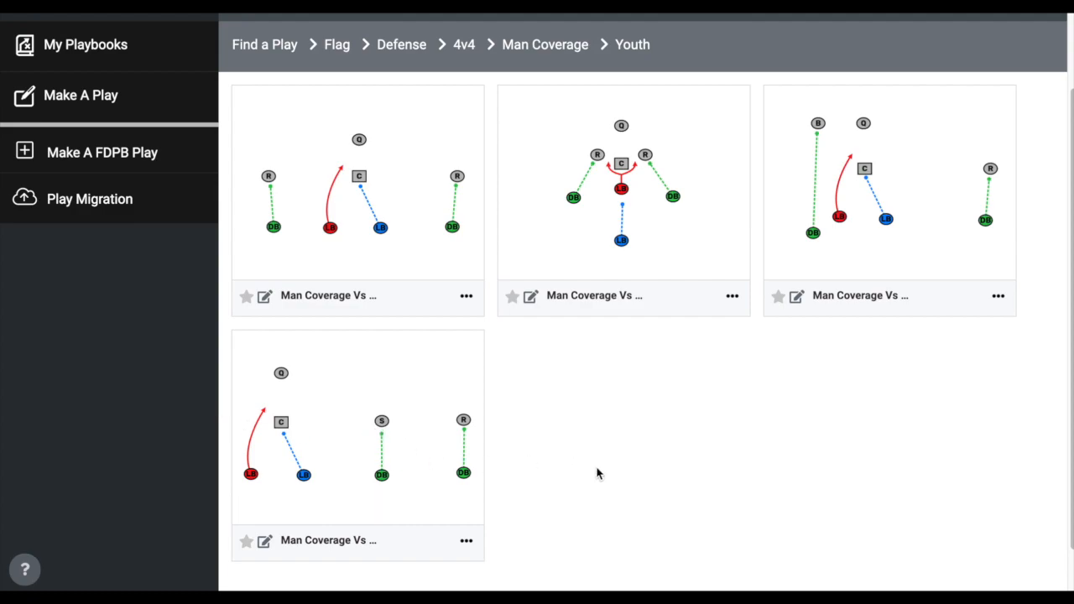
mouse_move(355, 396)
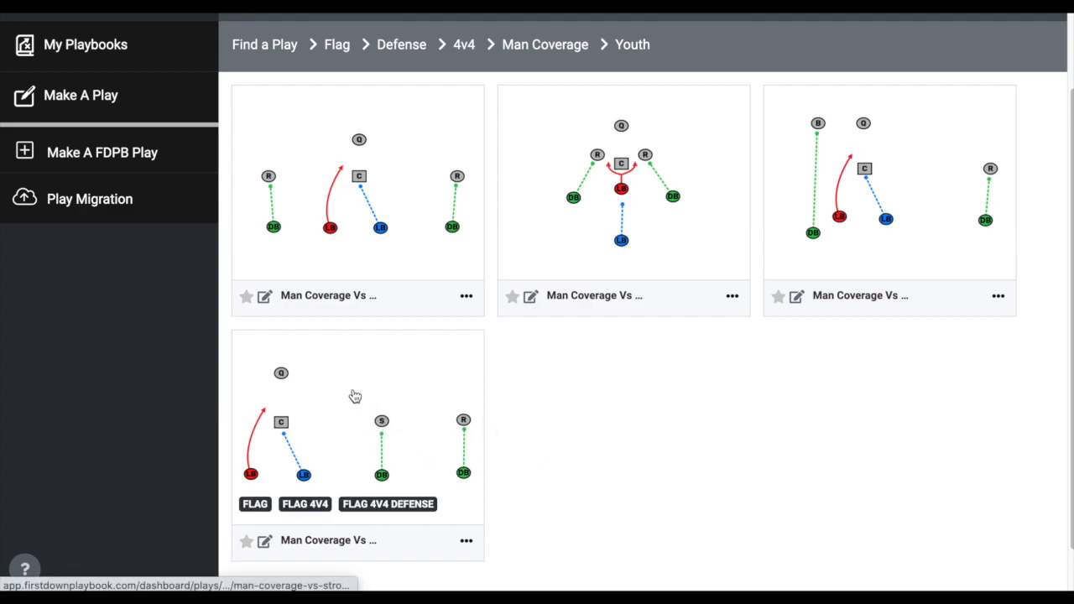
mouse_move(517, 483)
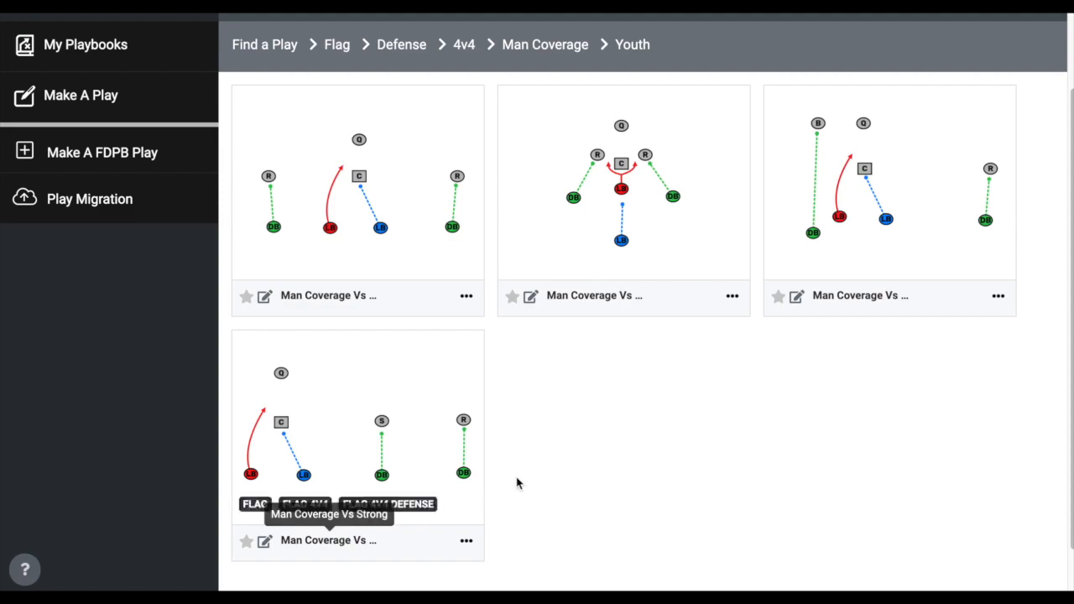
mouse_move(538, 430)
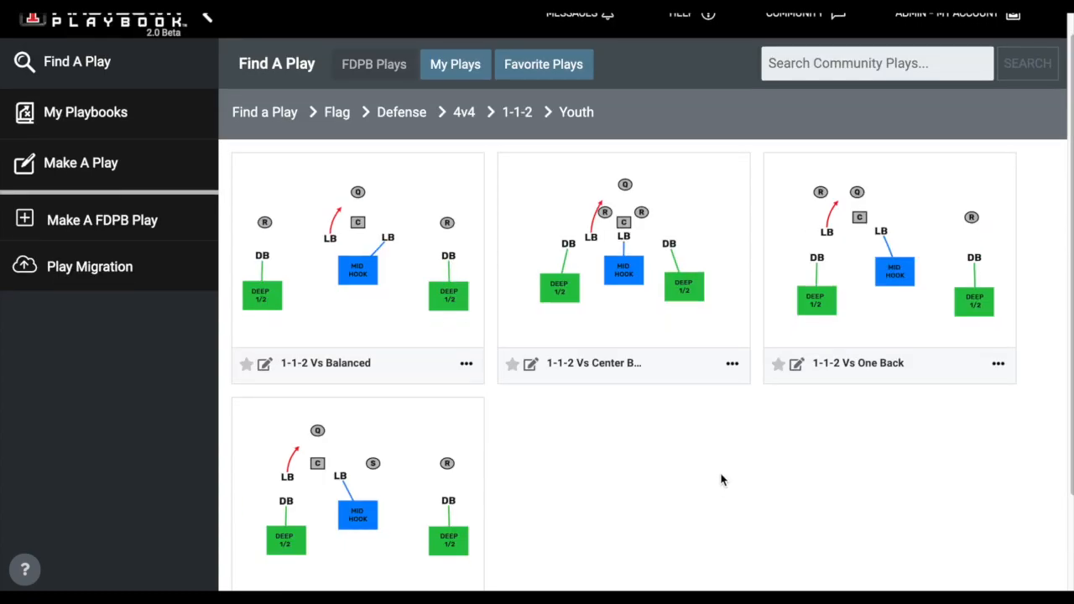
mouse_move(710, 491)
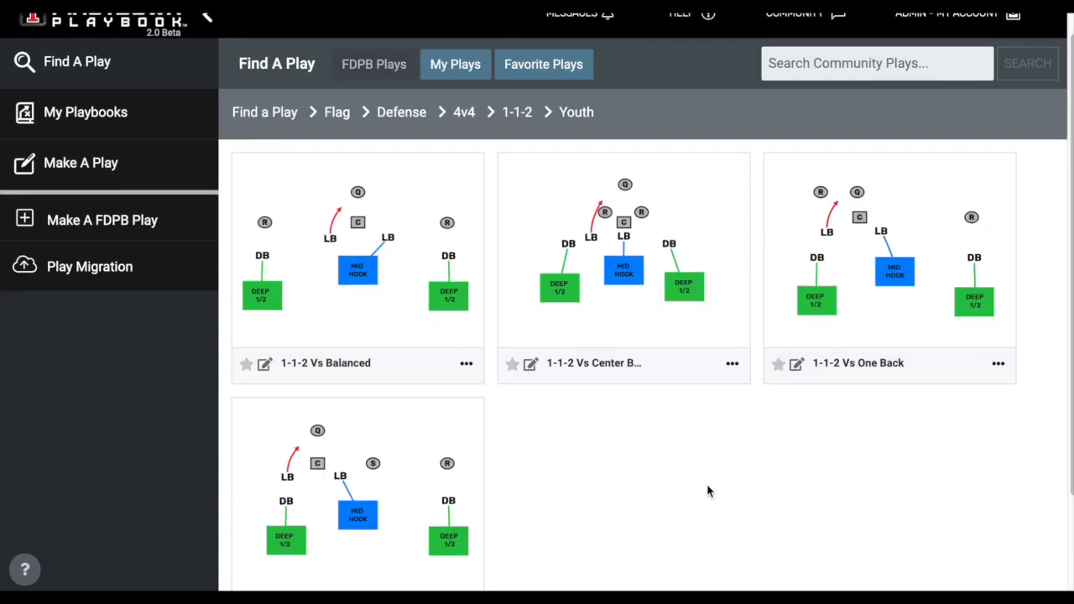
mouse_move(663, 557)
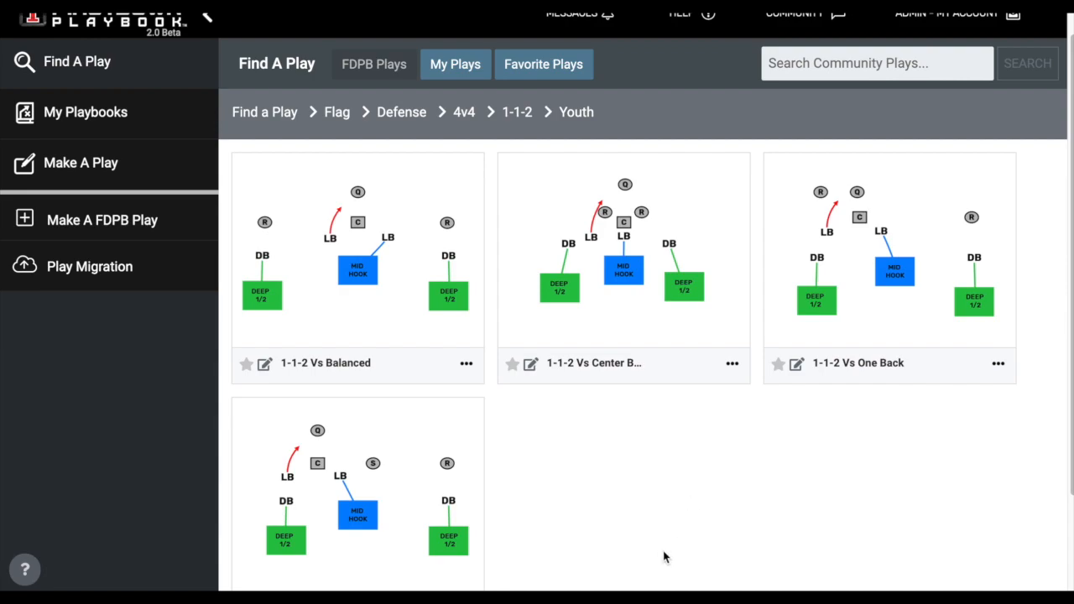
mouse_move(768, 475)
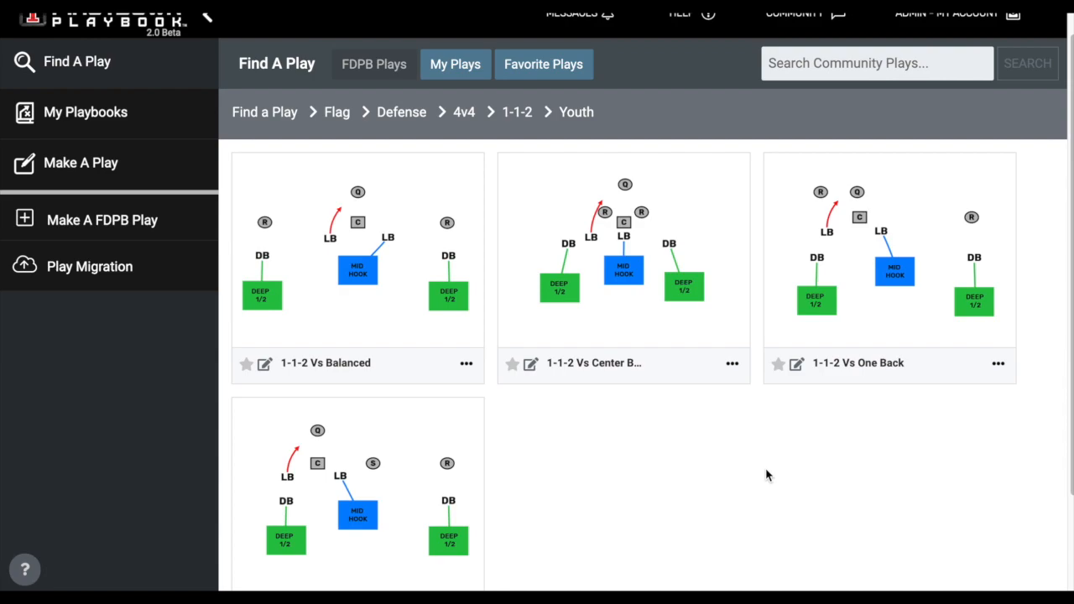
mouse_move(296, 279)
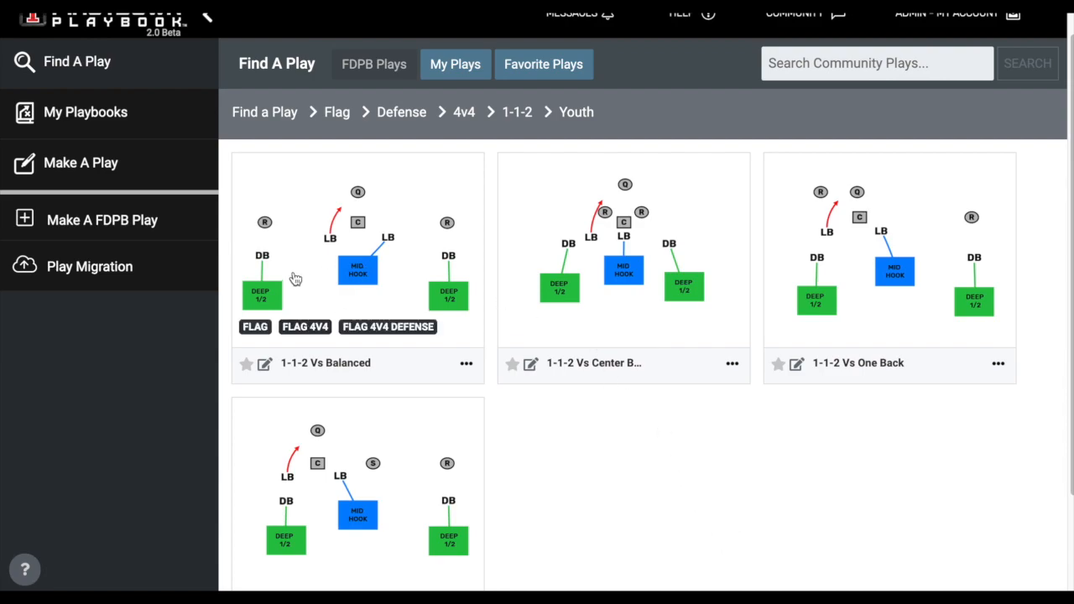
mouse_move(386, 235)
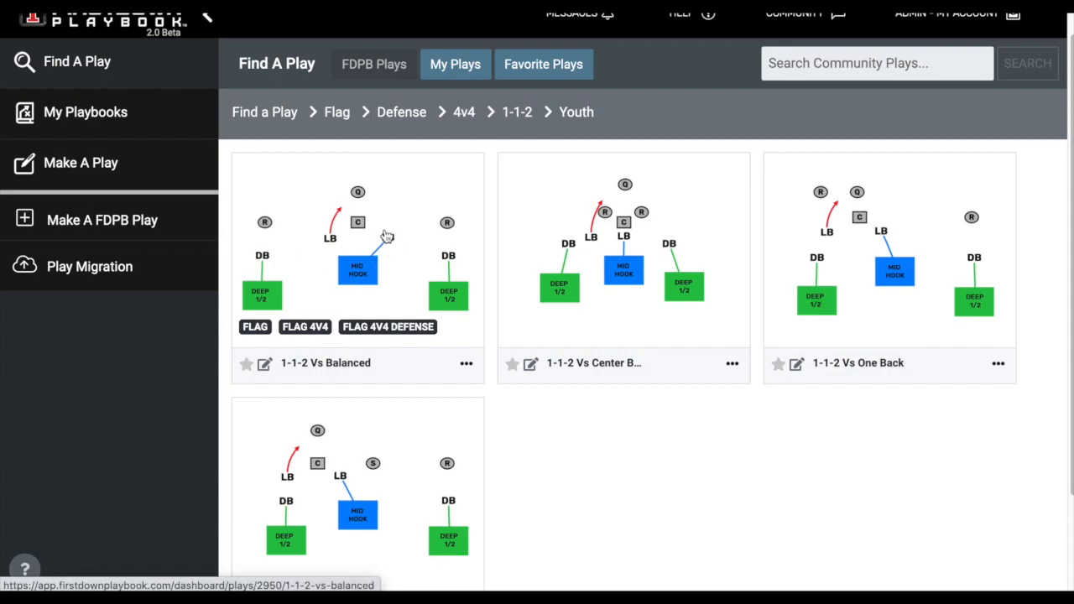
mouse_move(336, 185)
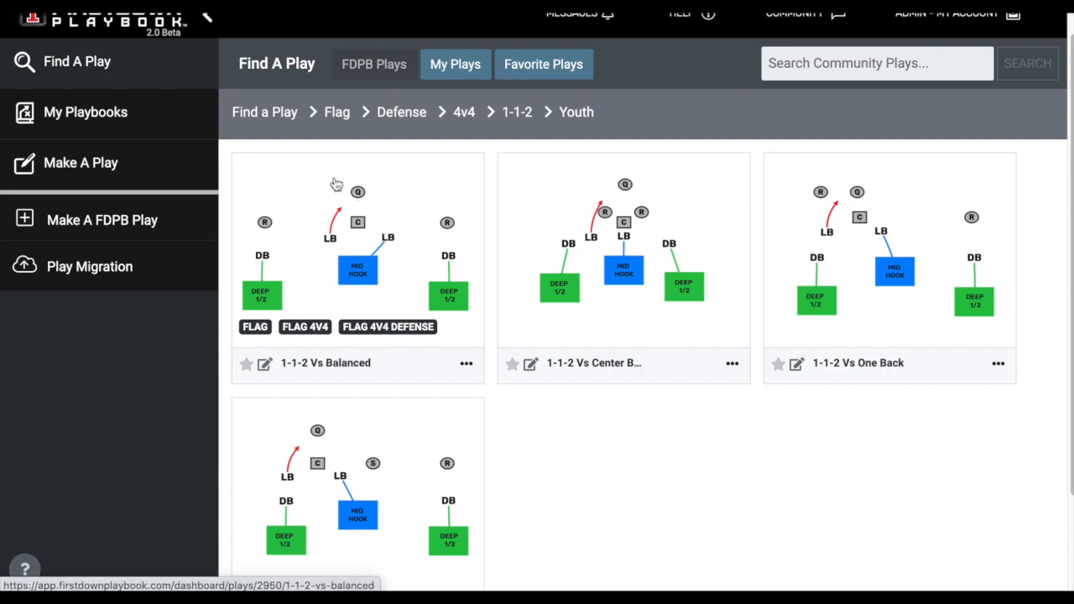
mouse_move(361, 194)
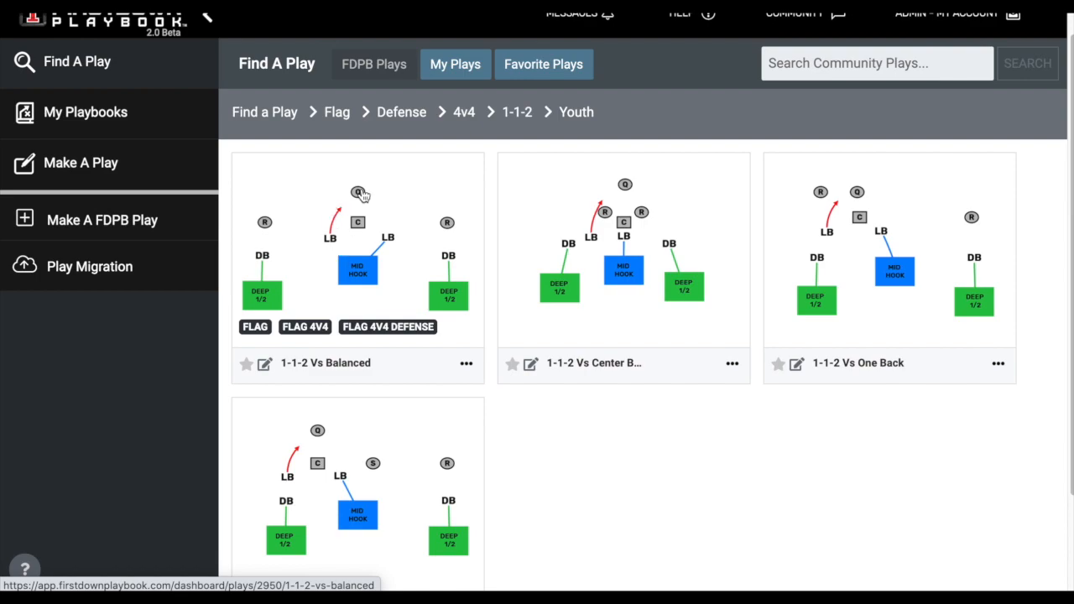
mouse_move(379, 294)
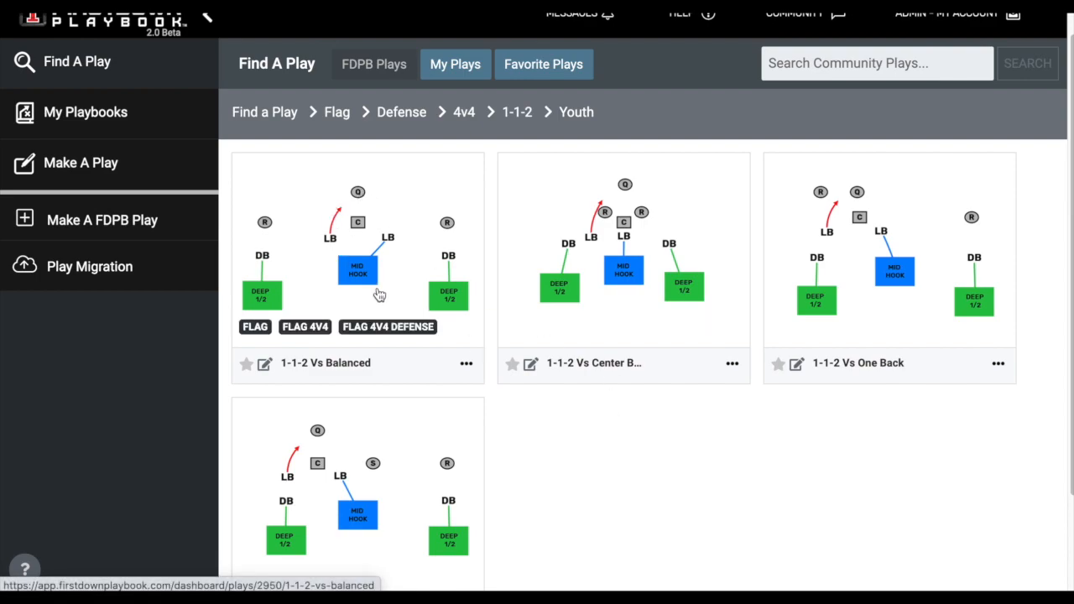
mouse_move(244, 277)
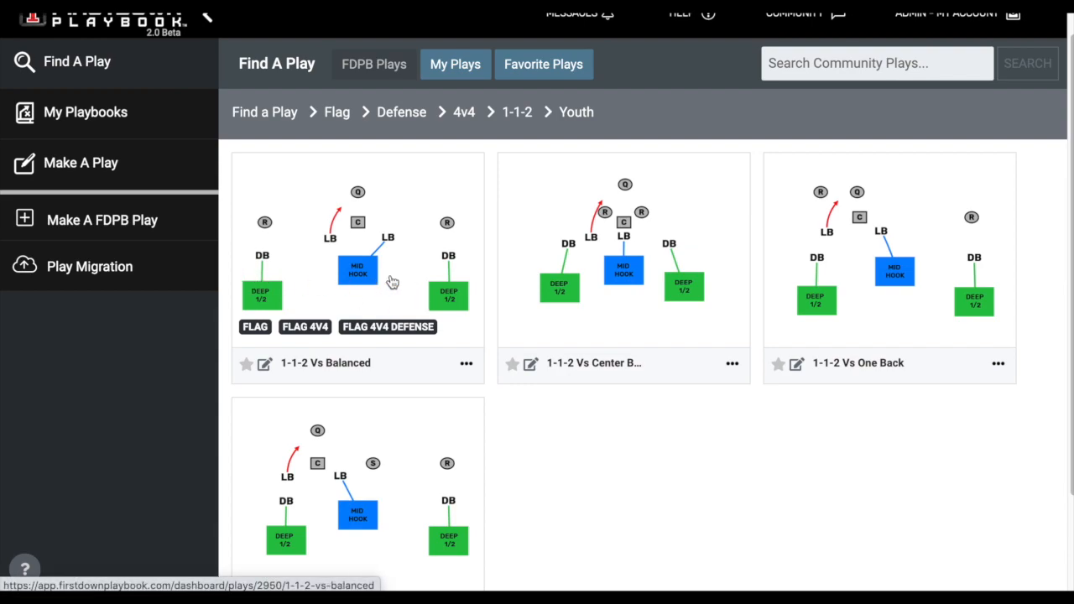
mouse_move(412, 299)
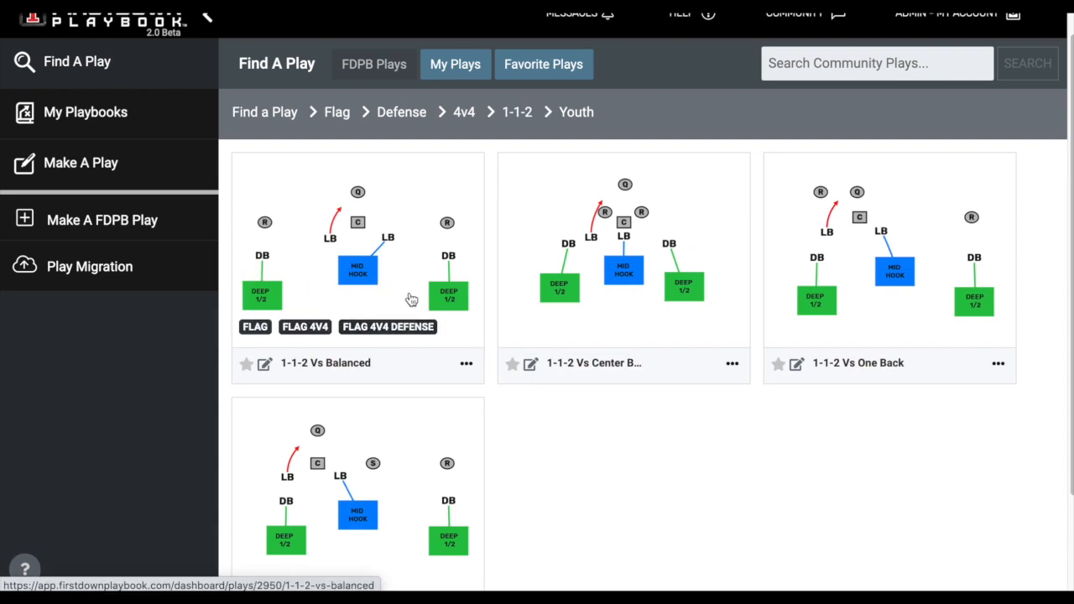
mouse_move(590, 477)
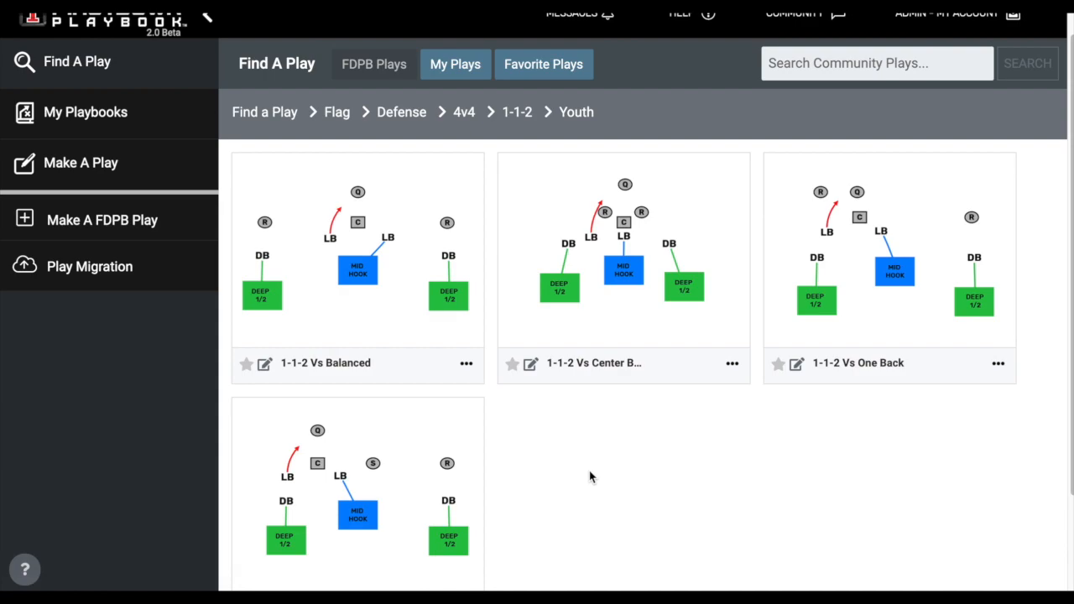
mouse_move(610, 469)
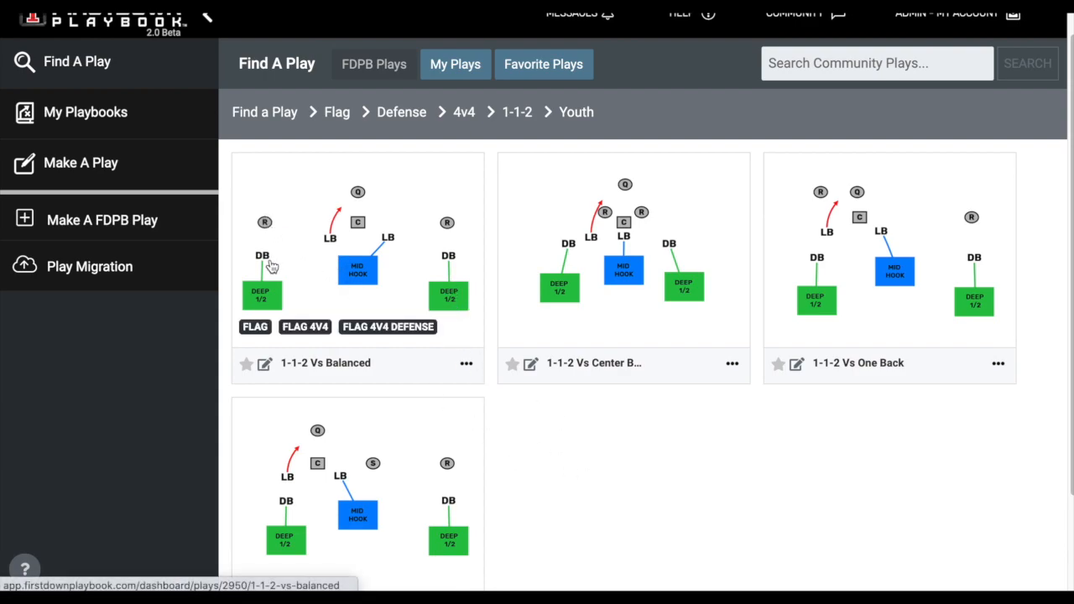
mouse_move(265, 228)
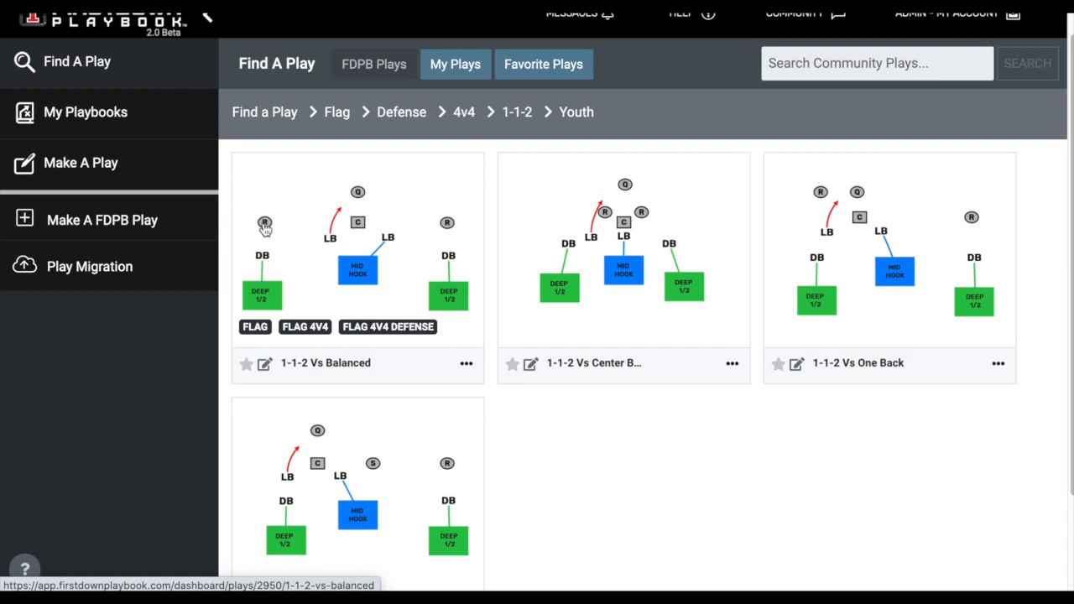
mouse_move(263, 422)
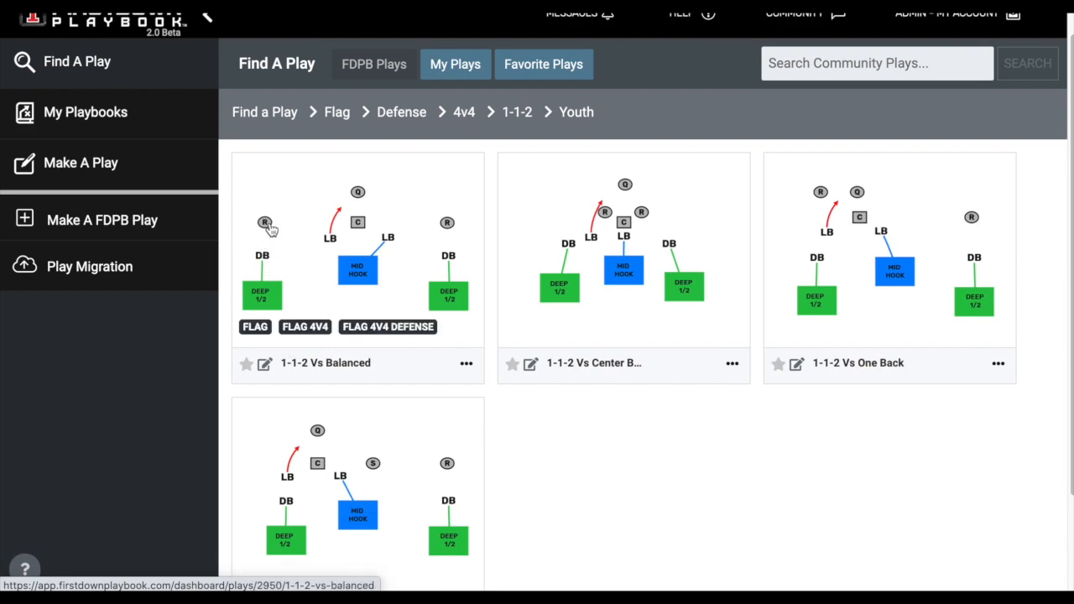
mouse_move(252, 251)
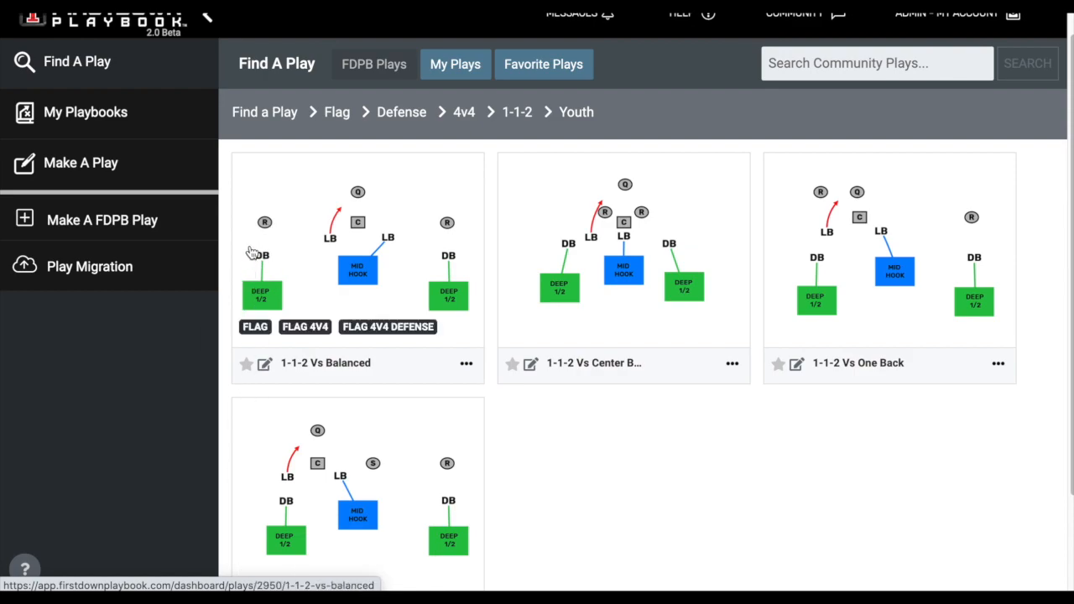
mouse_move(725, 535)
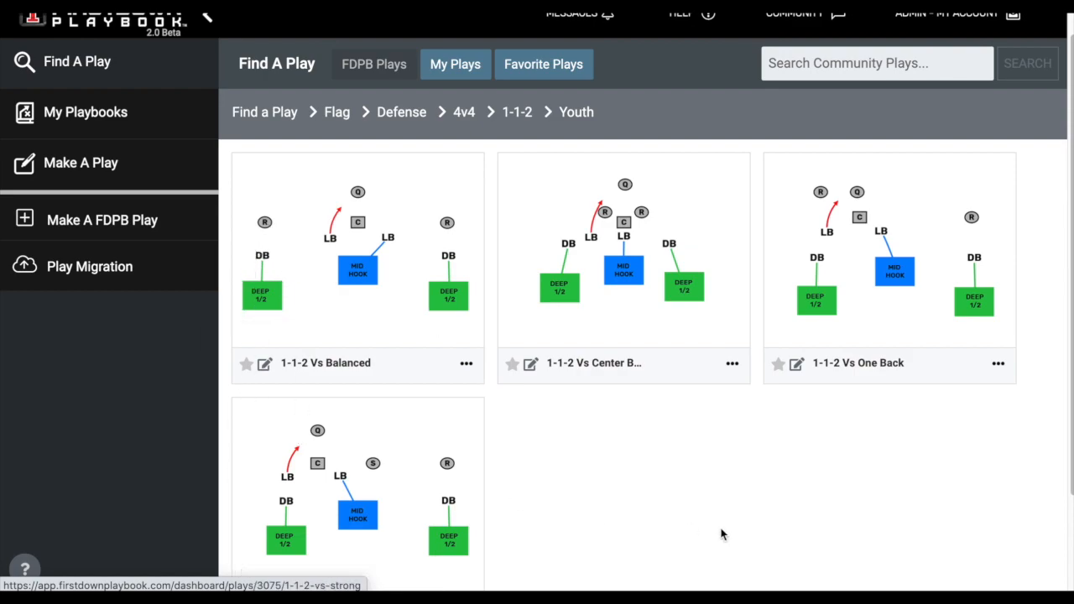
mouse_move(377, 304)
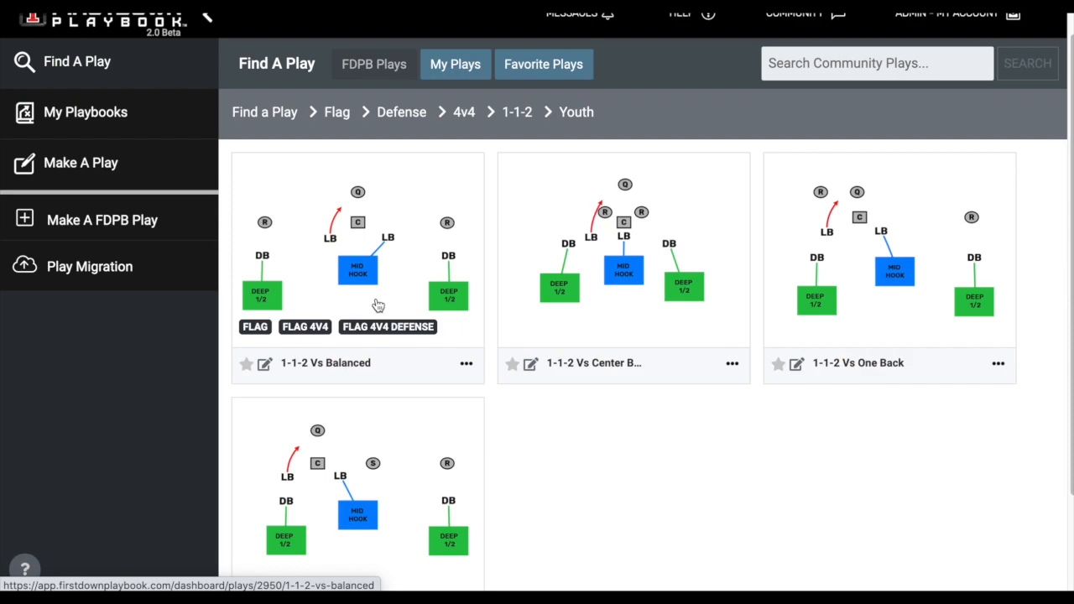
mouse_move(613, 458)
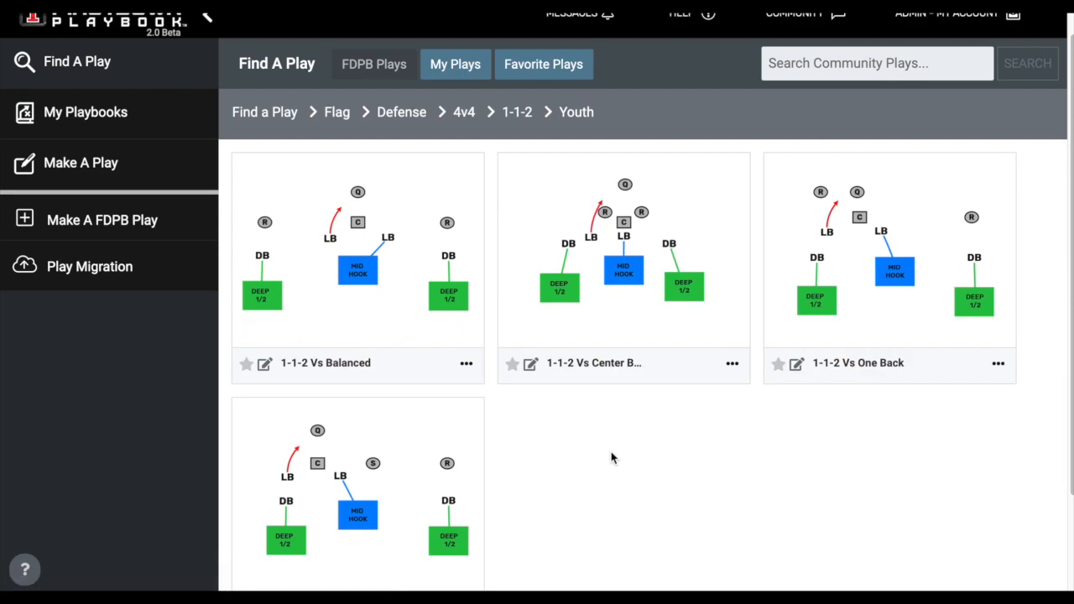
mouse_move(359, 186)
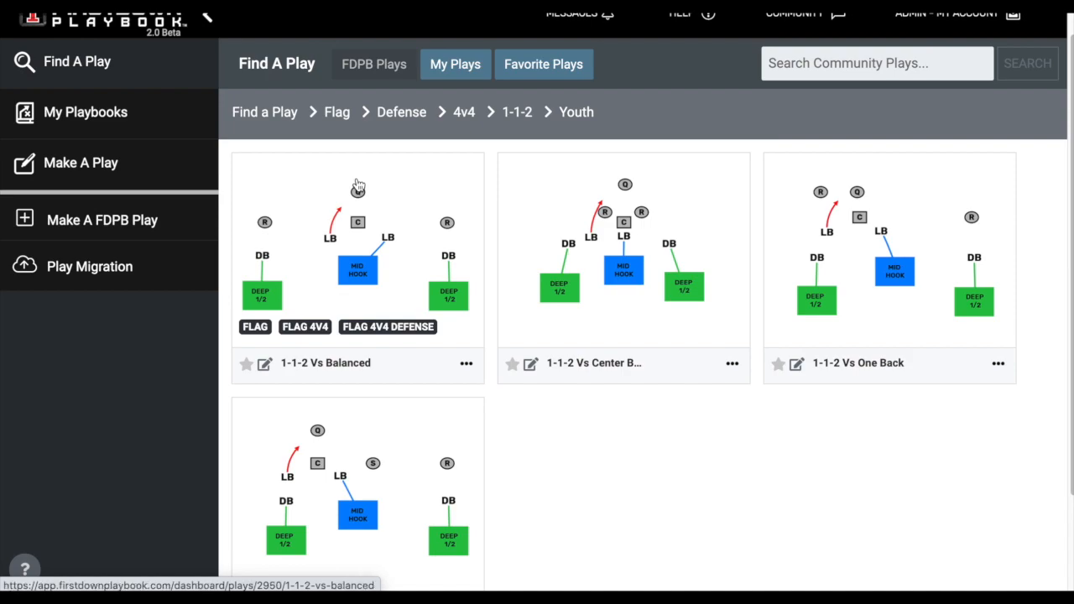
mouse_move(330, 291)
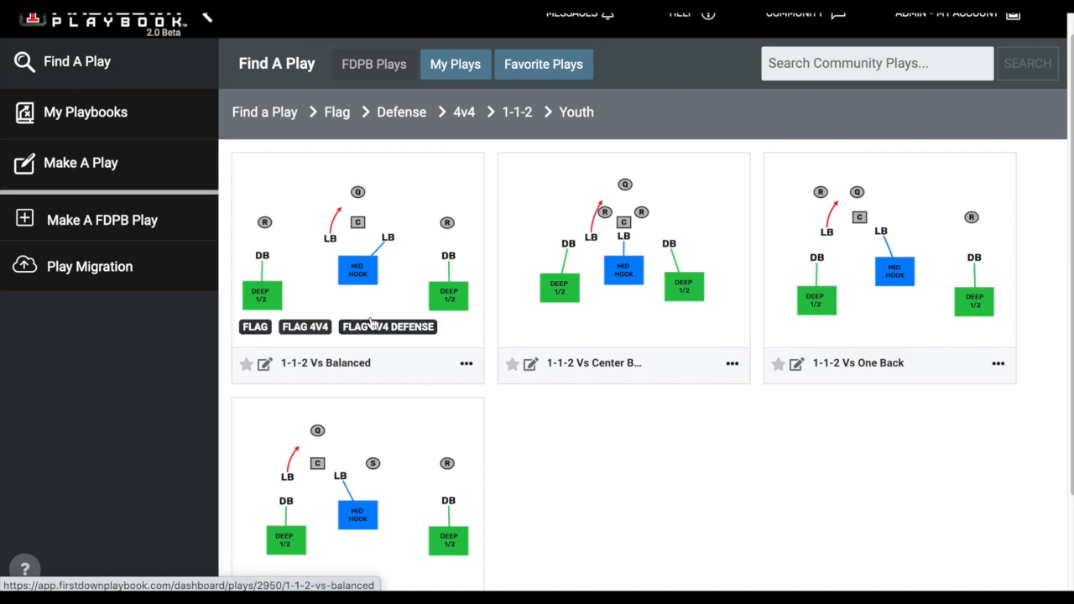
mouse_move(701, 537)
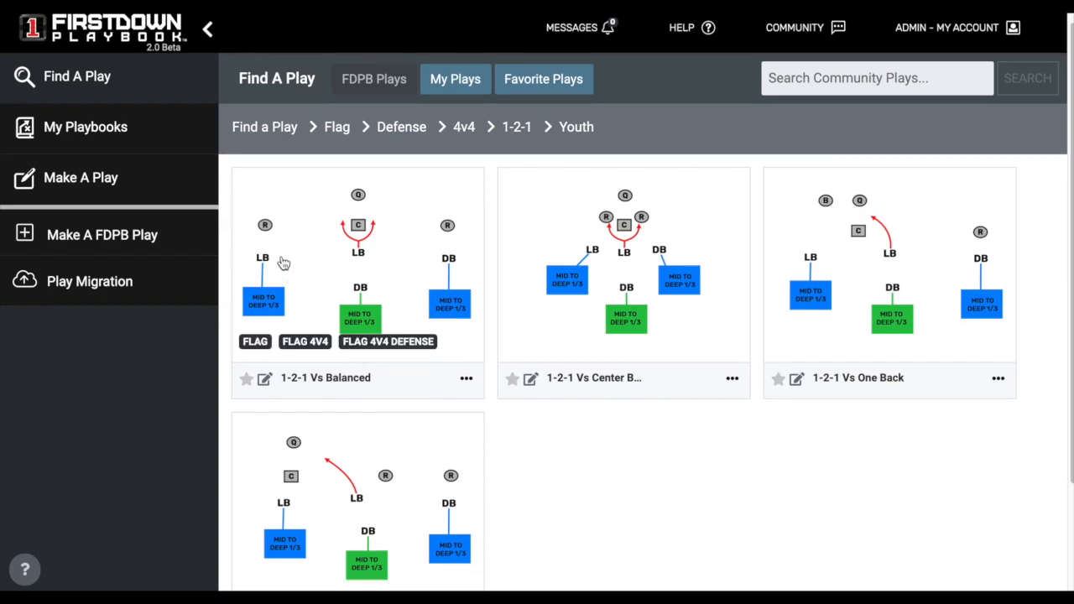
mouse_move(640, 491)
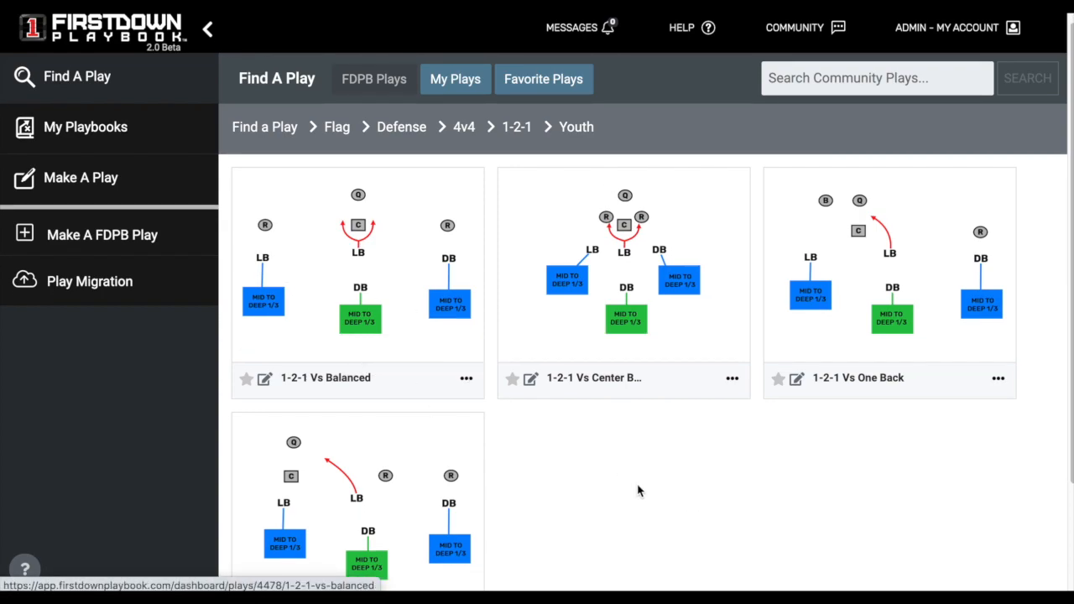
mouse_move(298, 275)
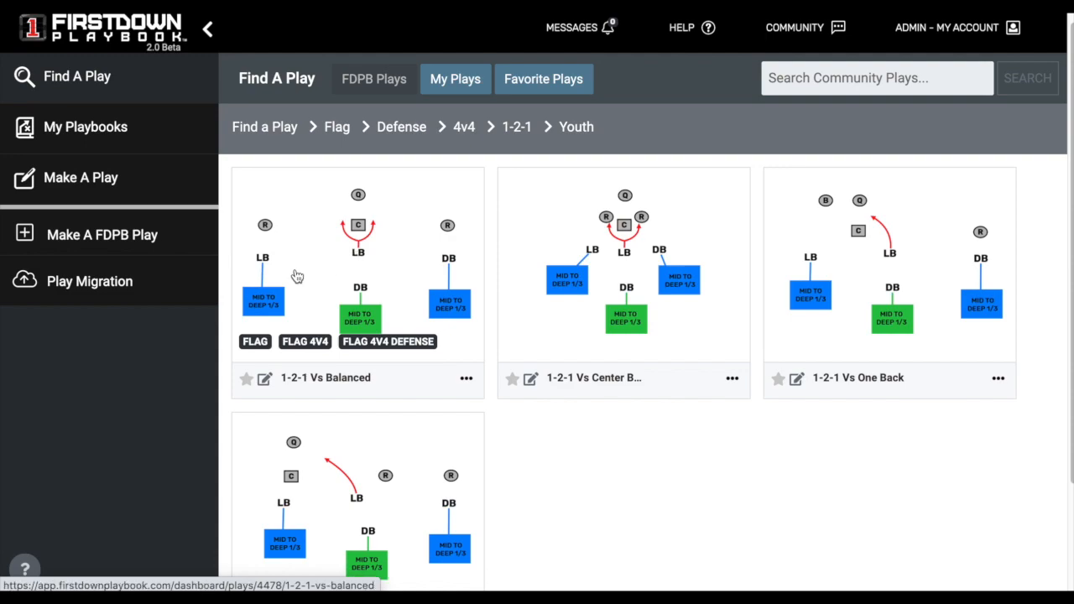
mouse_move(352, 312)
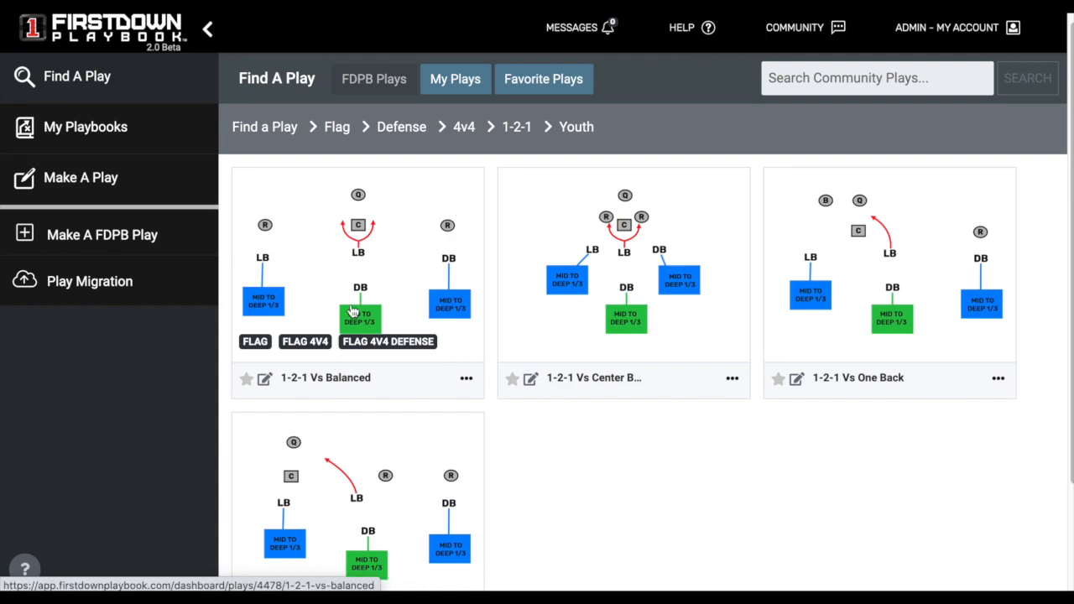
mouse_move(407, 301)
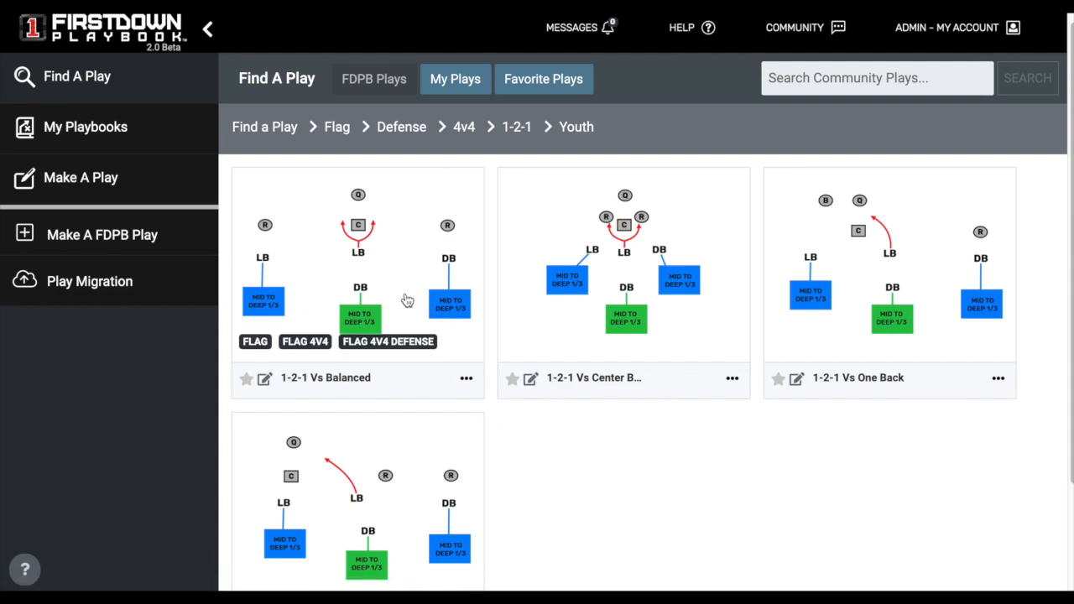
mouse_move(244, 271)
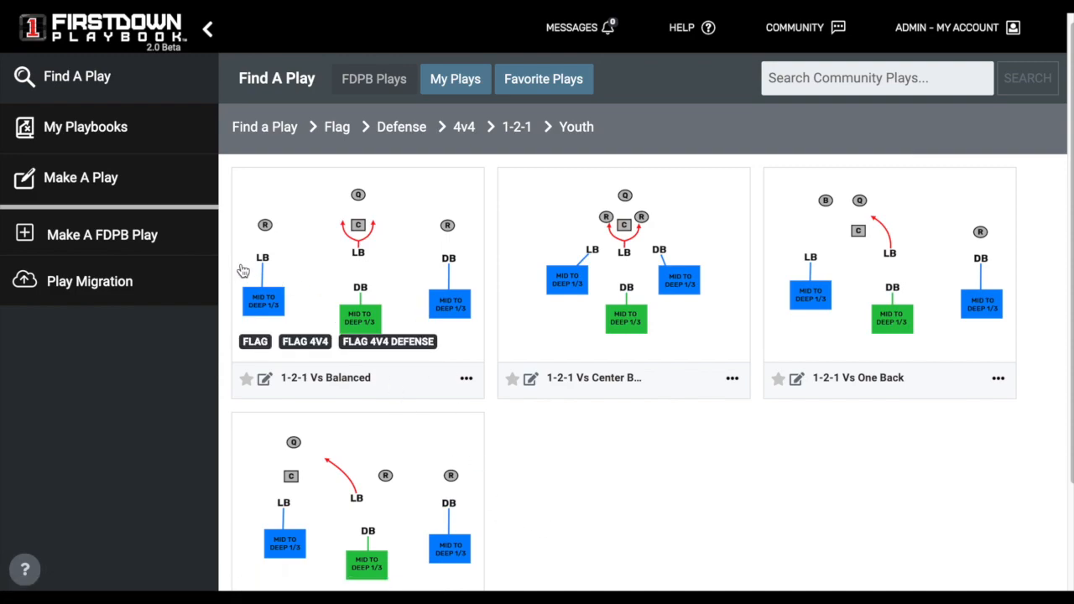
mouse_move(460, 280)
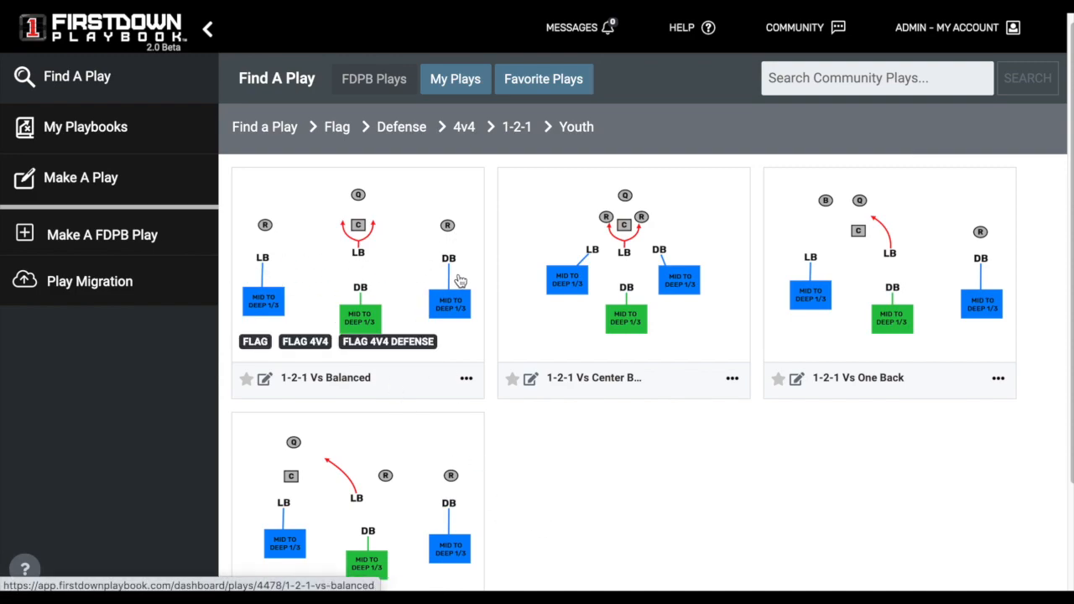
mouse_move(295, 290)
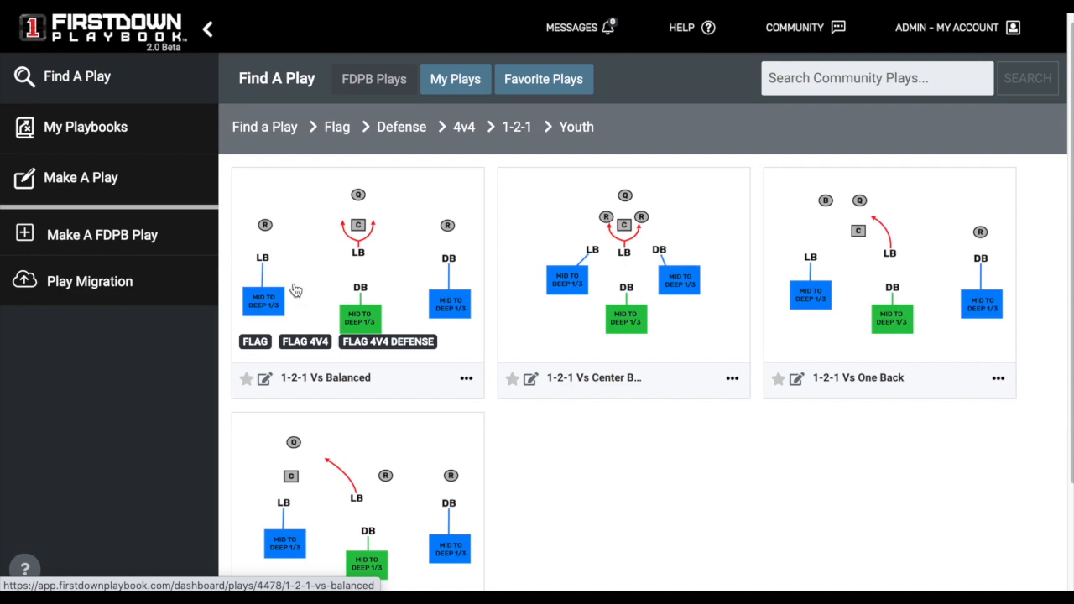
mouse_move(445, 260)
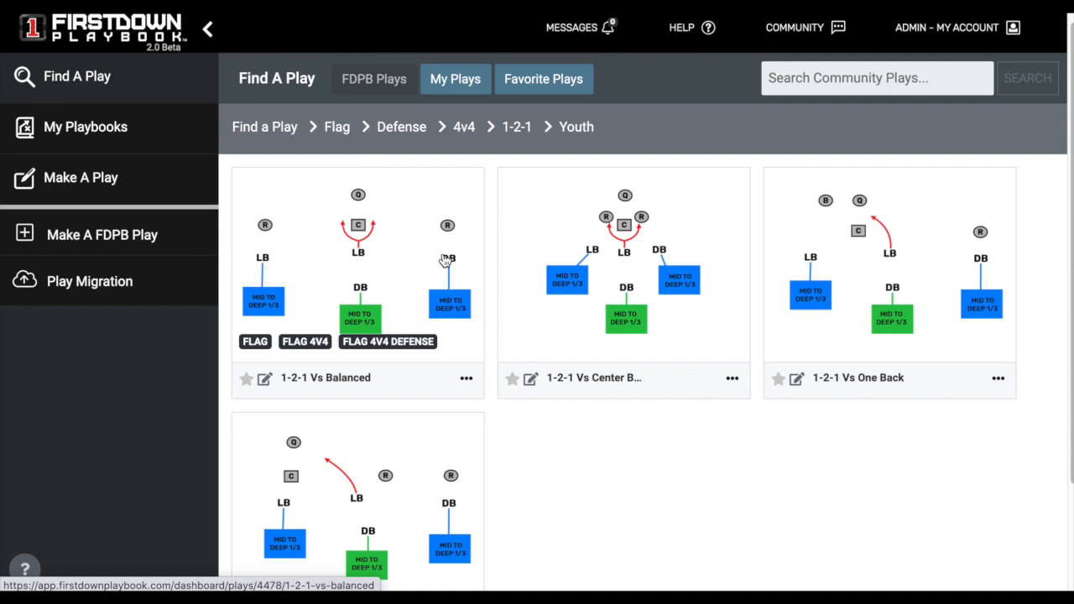
mouse_move(277, 264)
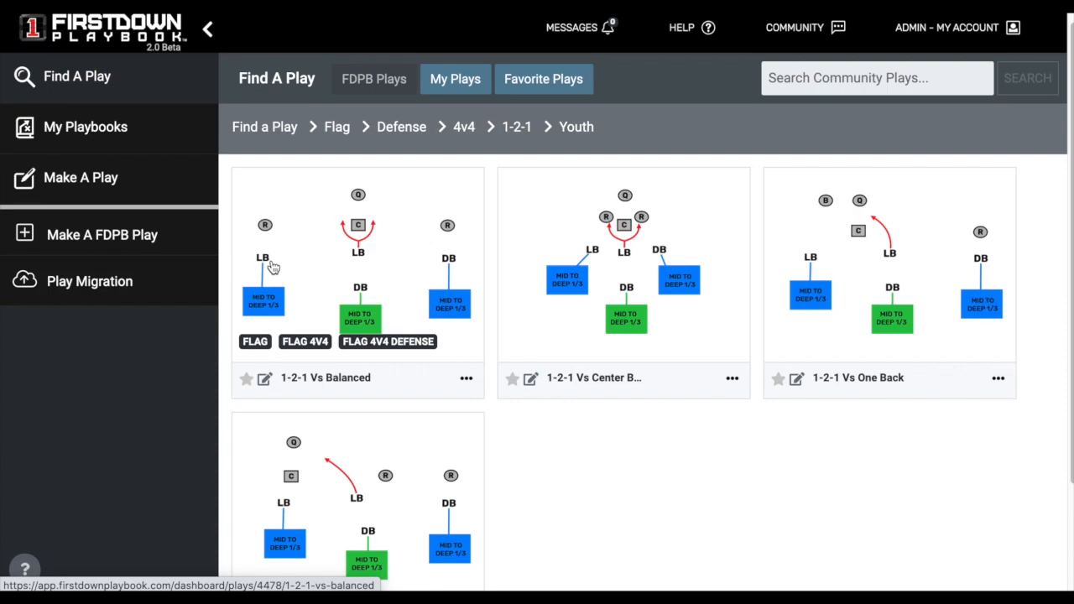
mouse_move(304, 307)
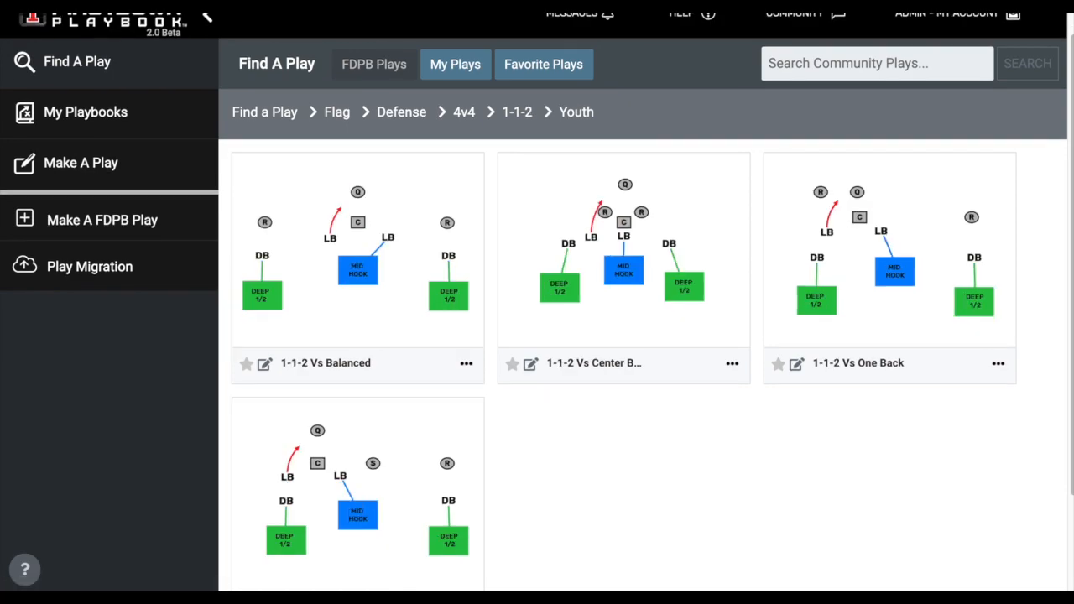
mouse_move(434, 294)
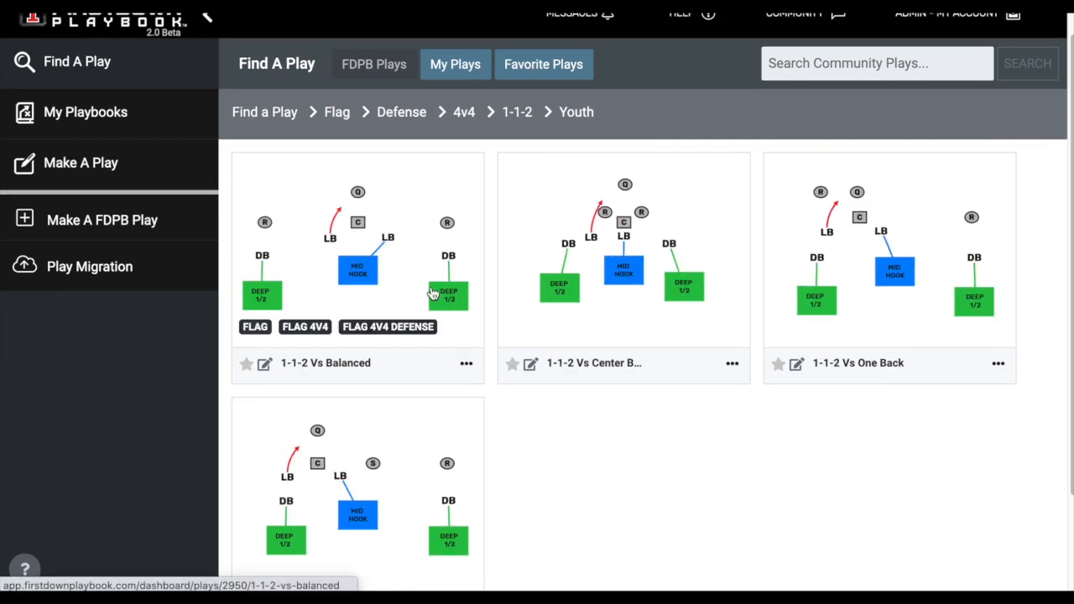
mouse_move(358, 258)
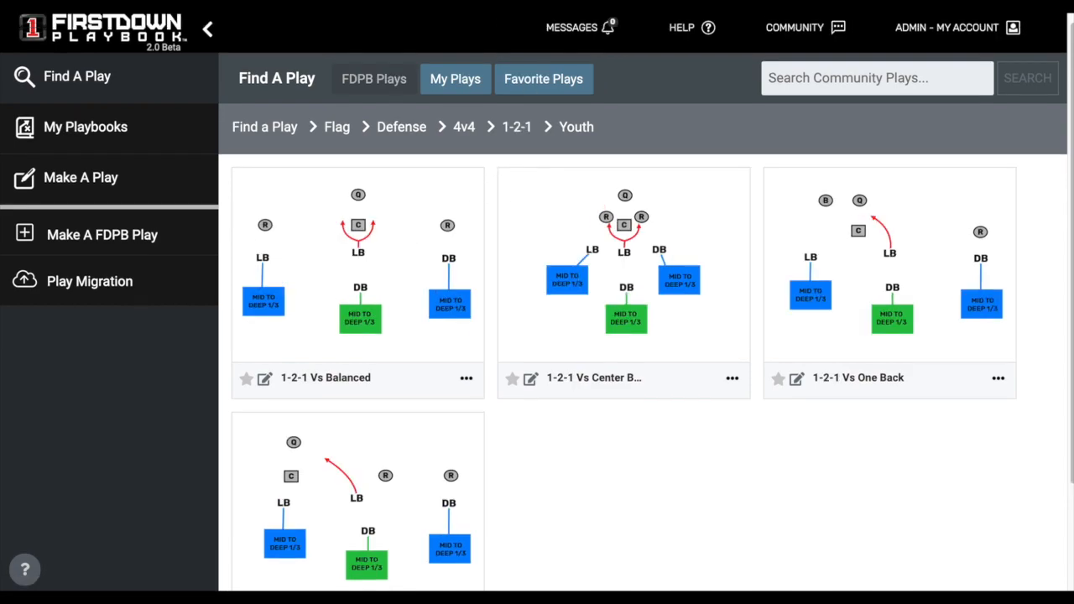
mouse_move(643, 470)
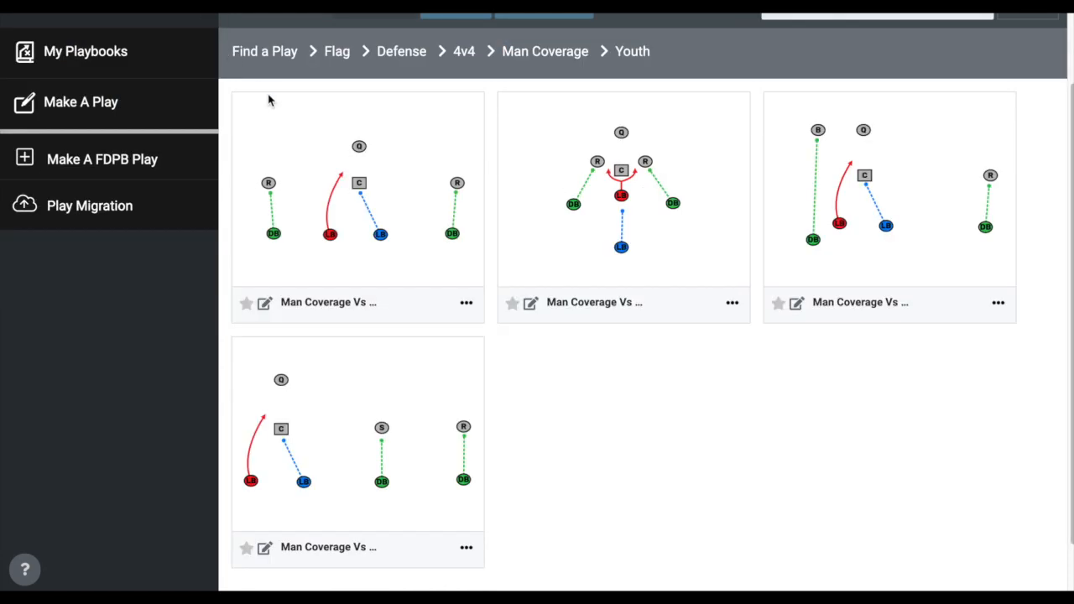
mouse_move(701, 511)
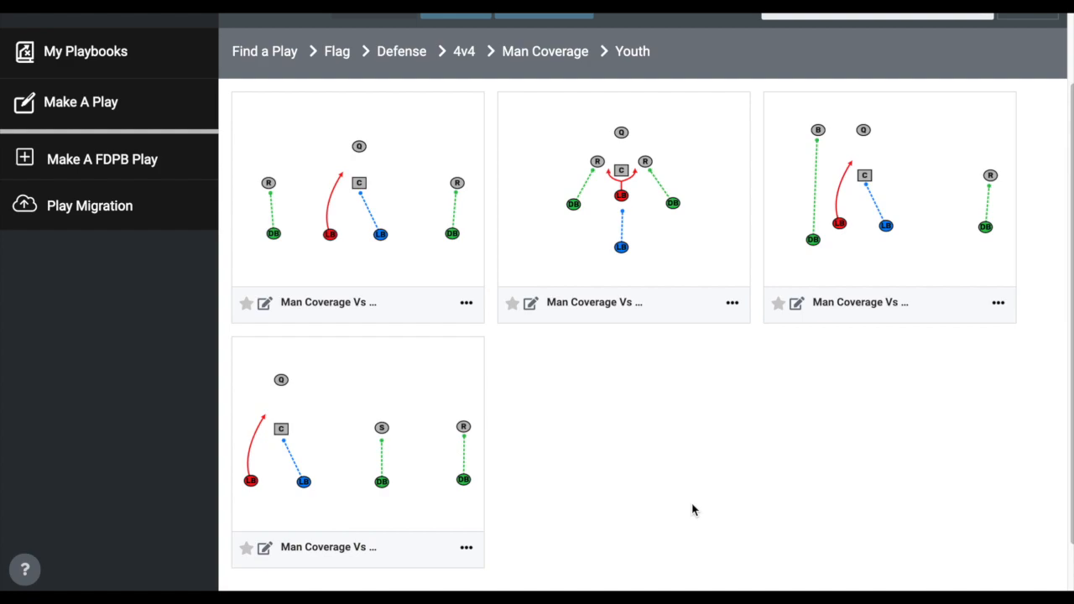
mouse_move(680, 497)
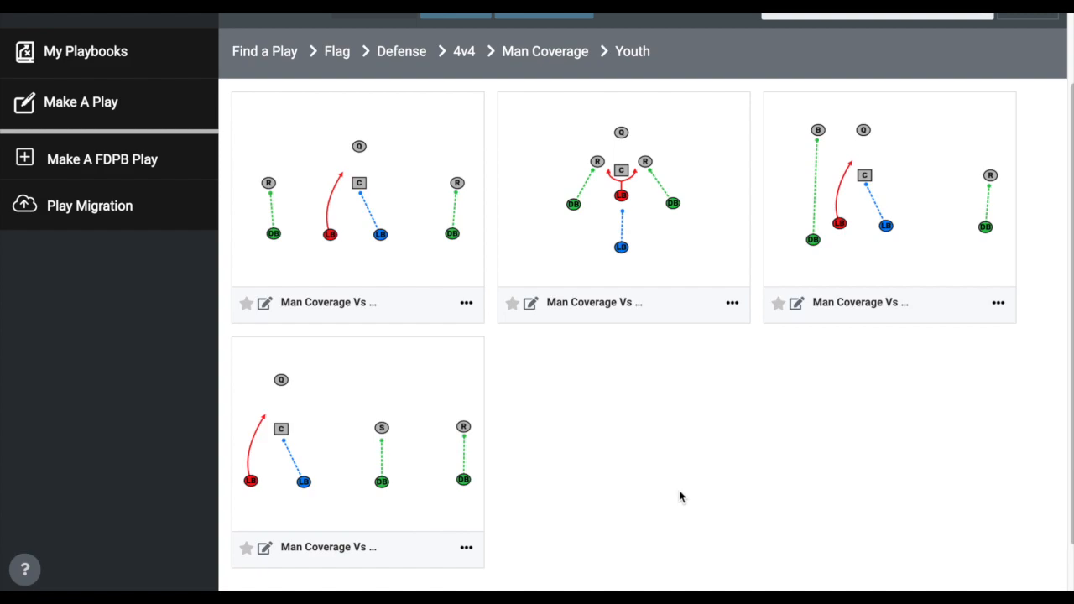
mouse_move(467, 244)
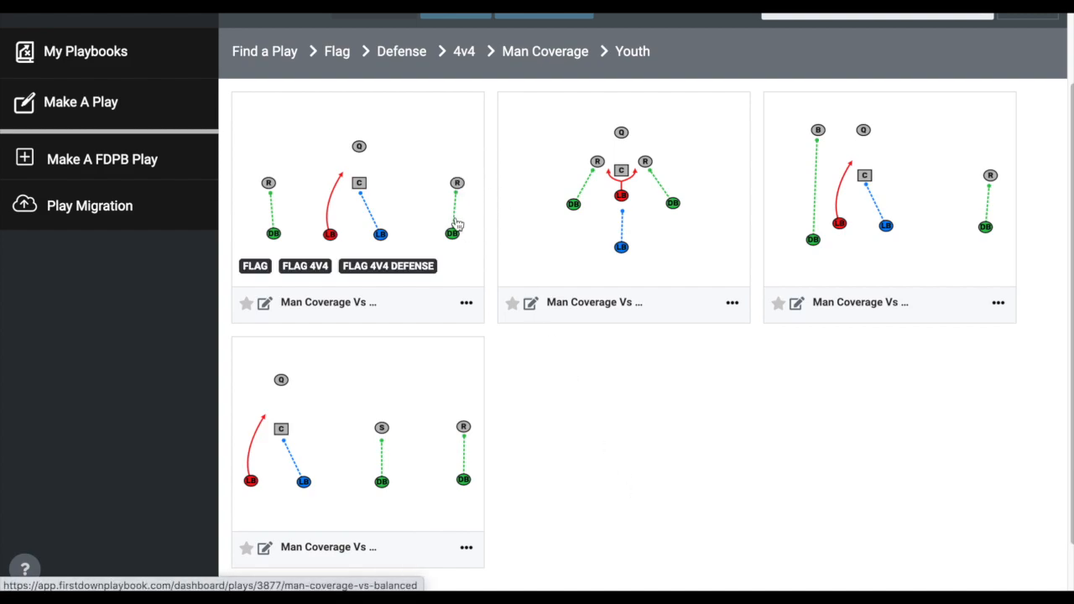
mouse_move(655, 445)
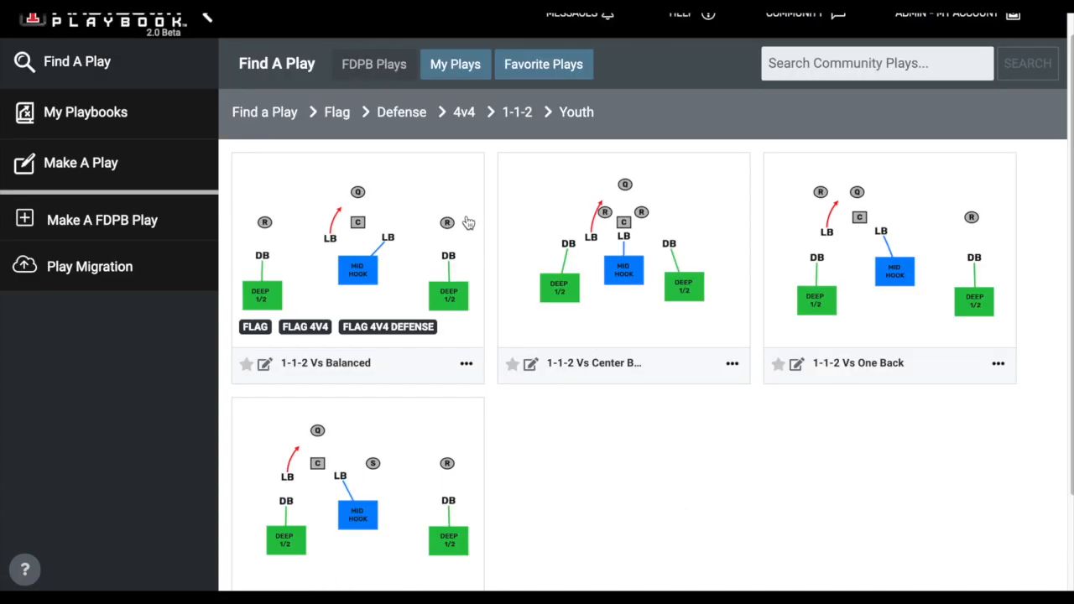
mouse_move(470, 235)
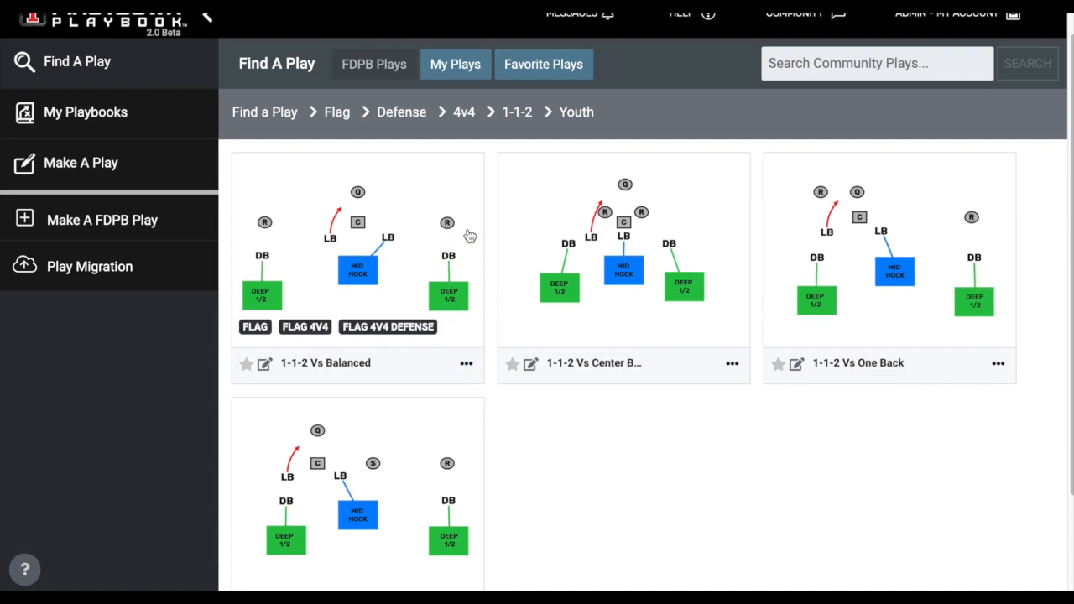
mouse_move(506, 315)
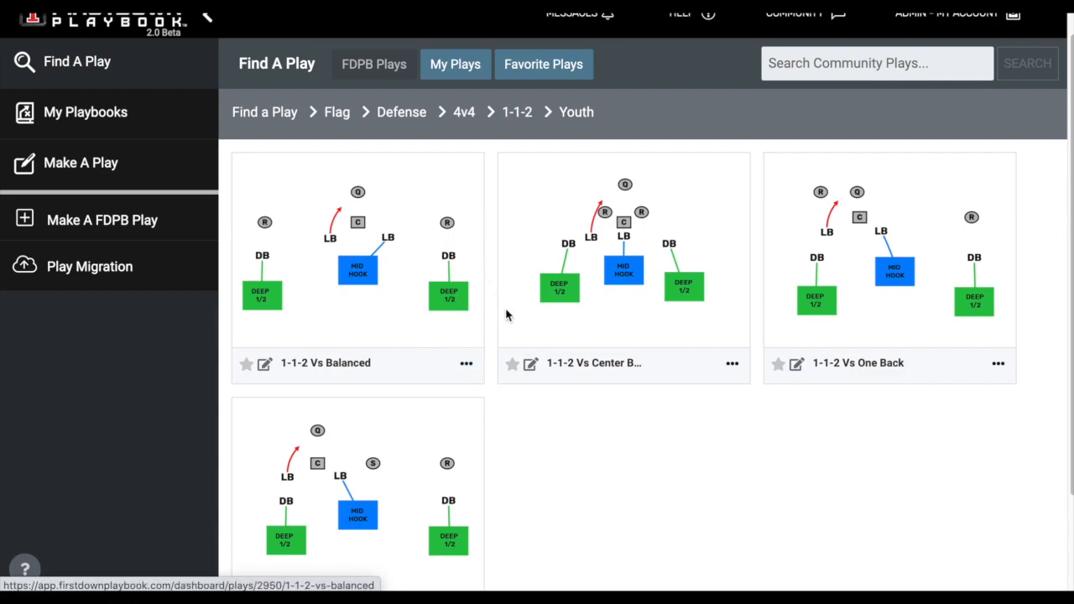
mouse_move(624, 433)
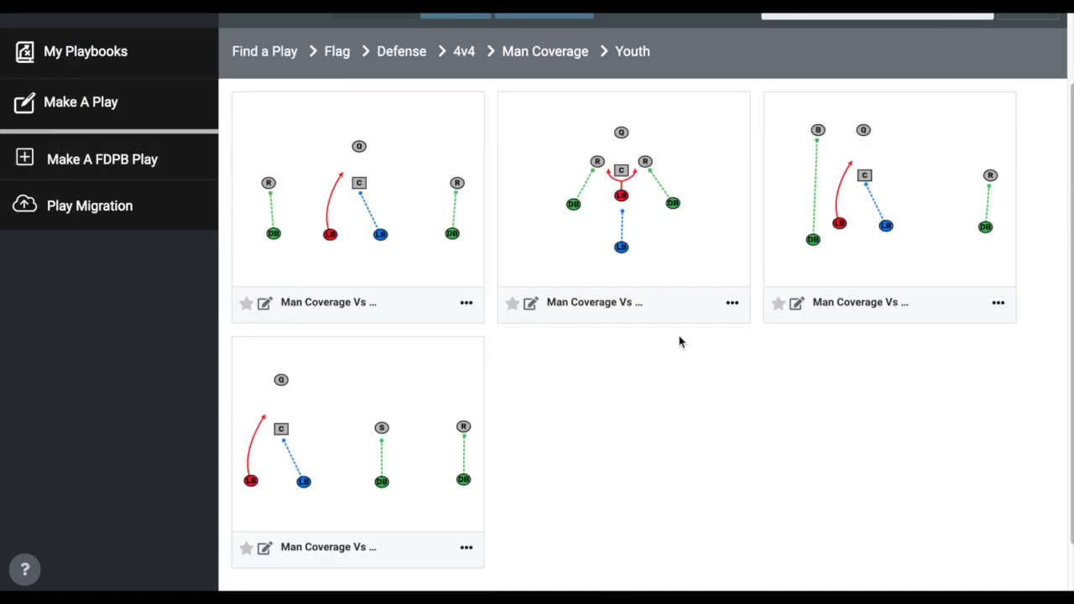
mouse_move(471, 259)
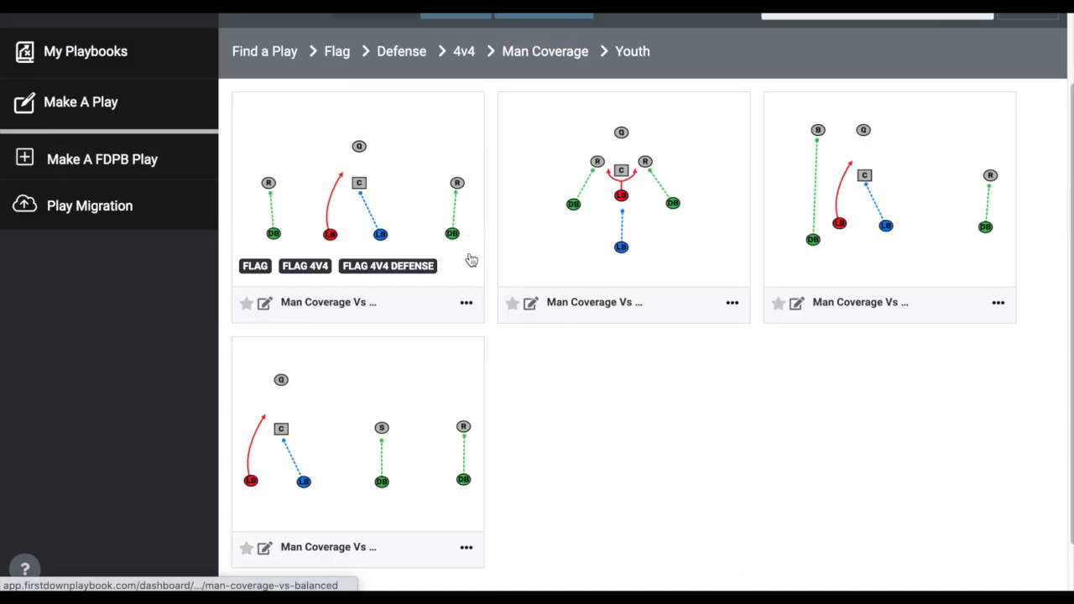
mouse_move(405, 183)
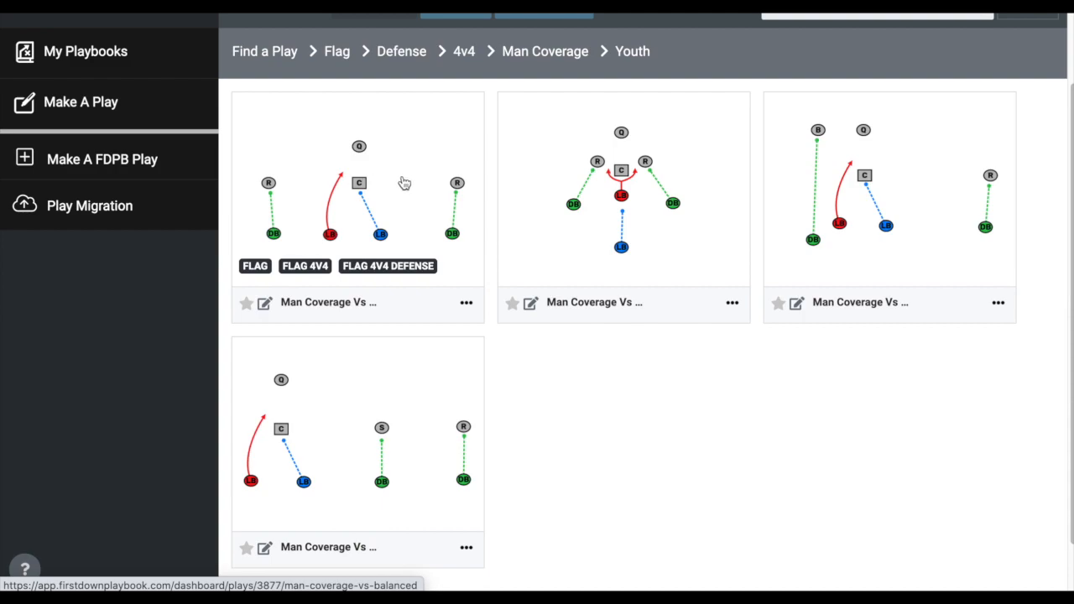
mouse_move(426, 215)
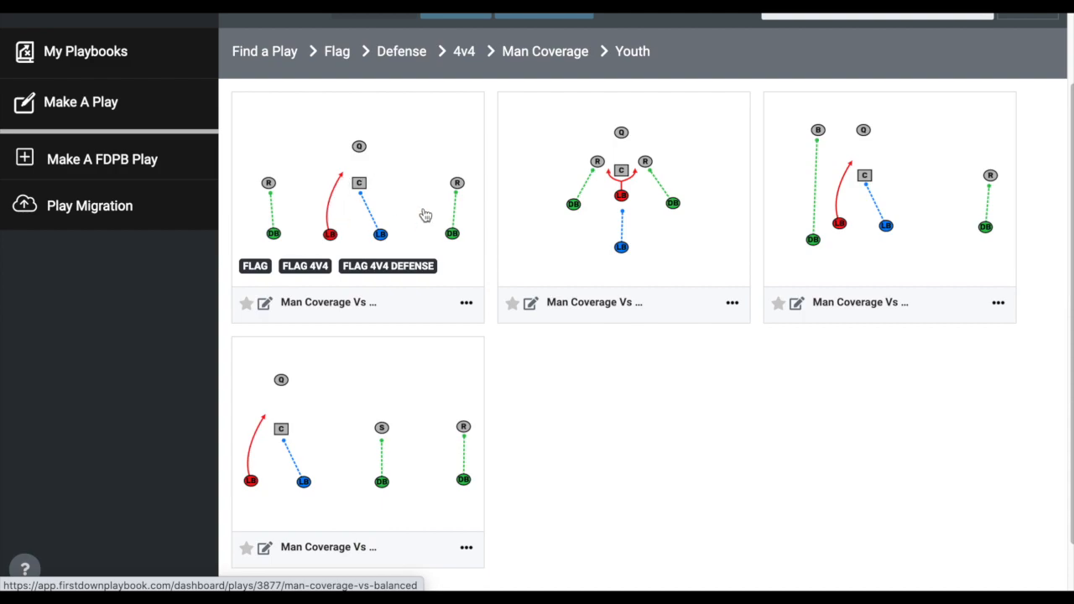